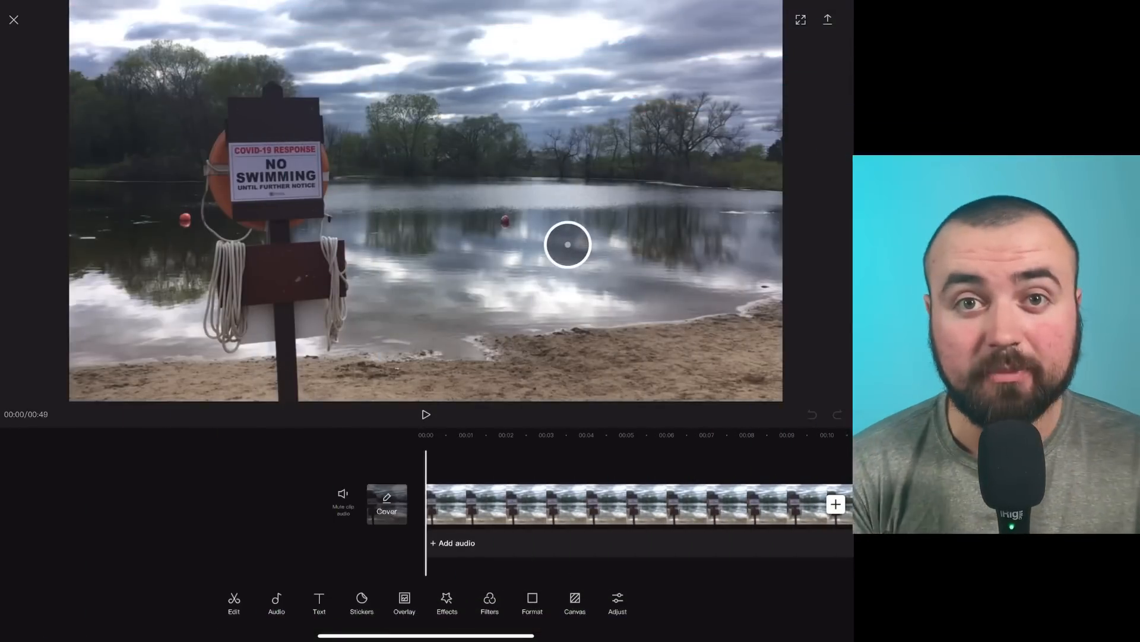
mouse_move(389, 190)
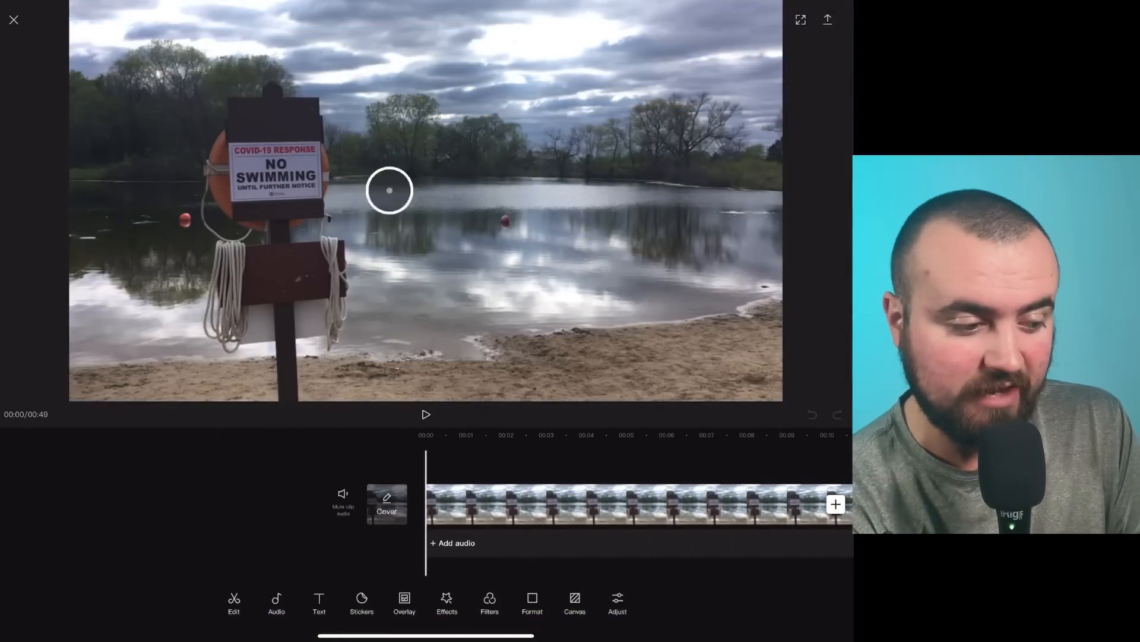
mouse_move(476, 250)
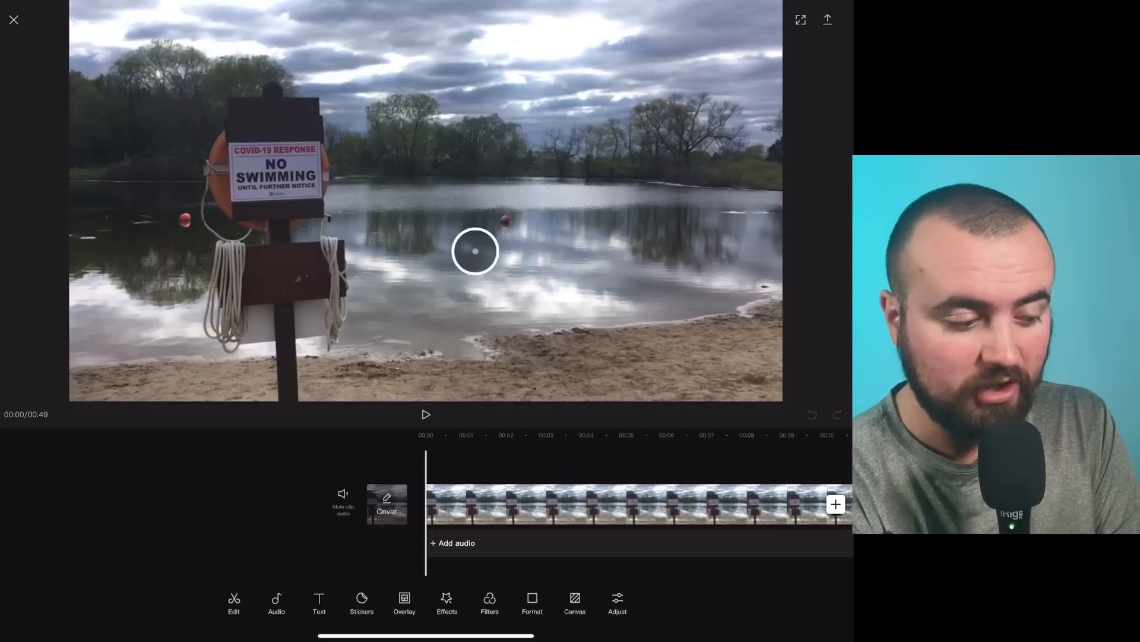
Open the overlay menu and start adding an overlay clip
click(404, 602)
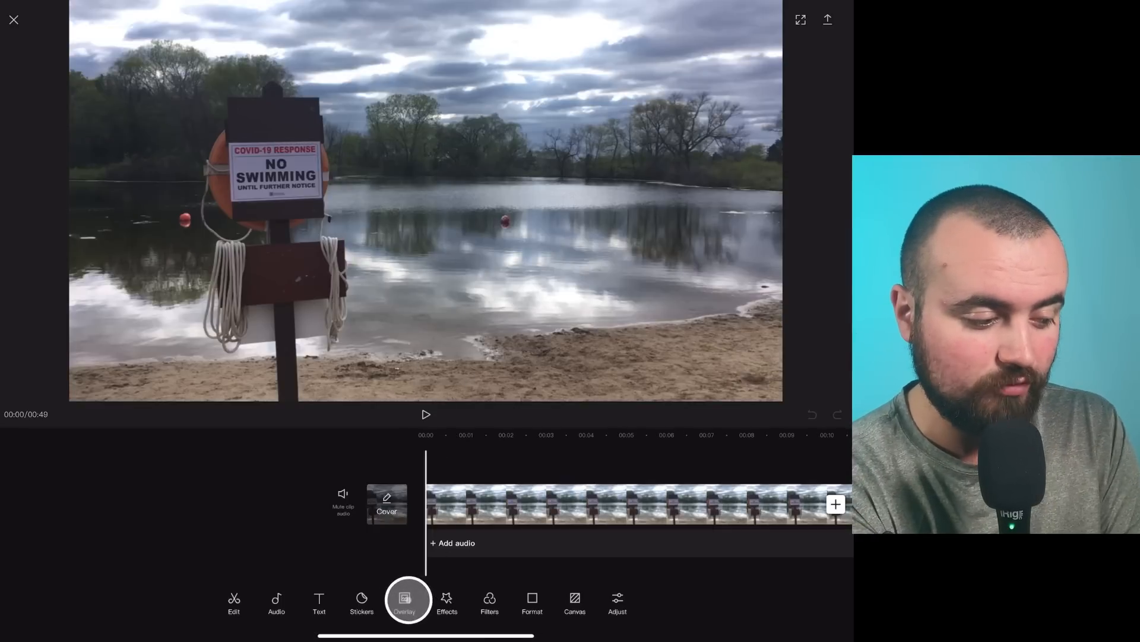
click(406, 602)
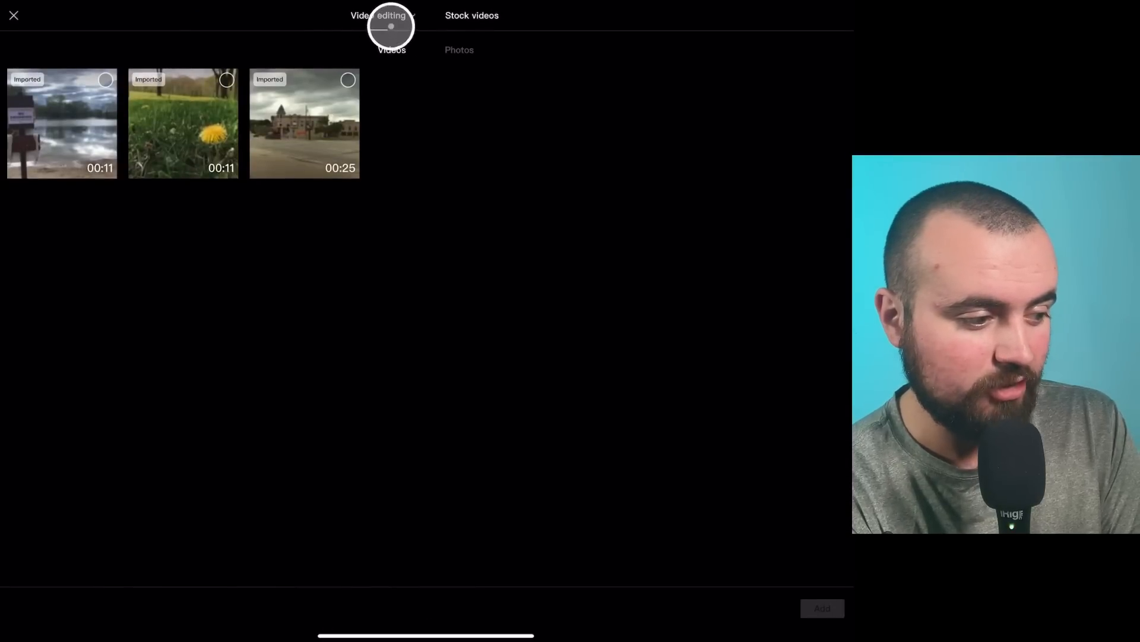
Add the webcam recording from its album as a picture-in-picture overlay
click(382, 16)
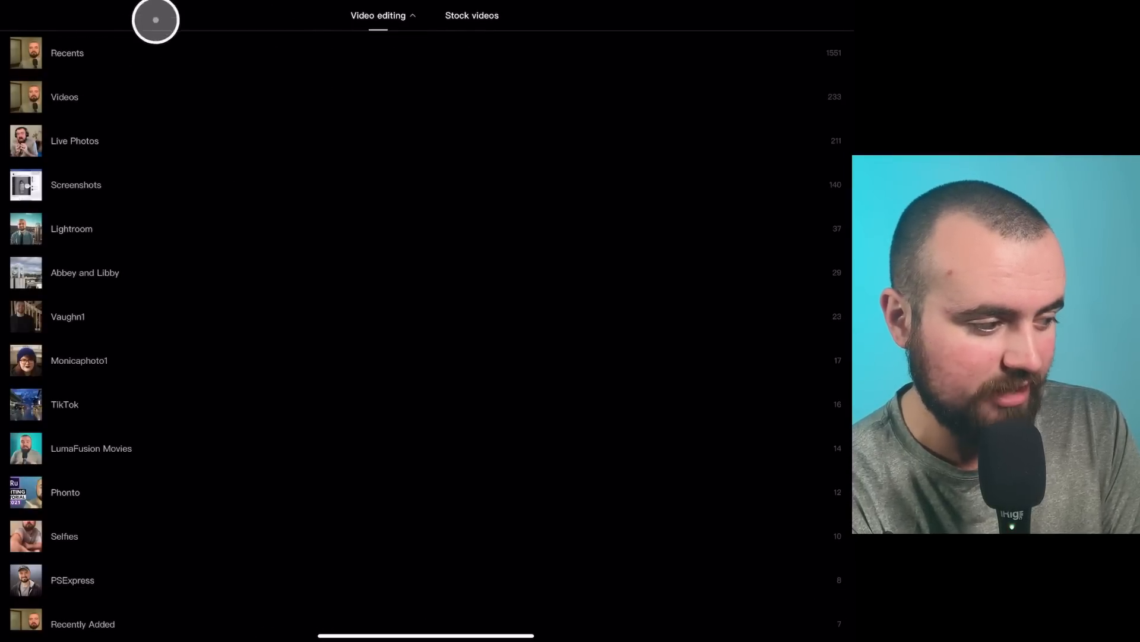
click(67, 52)
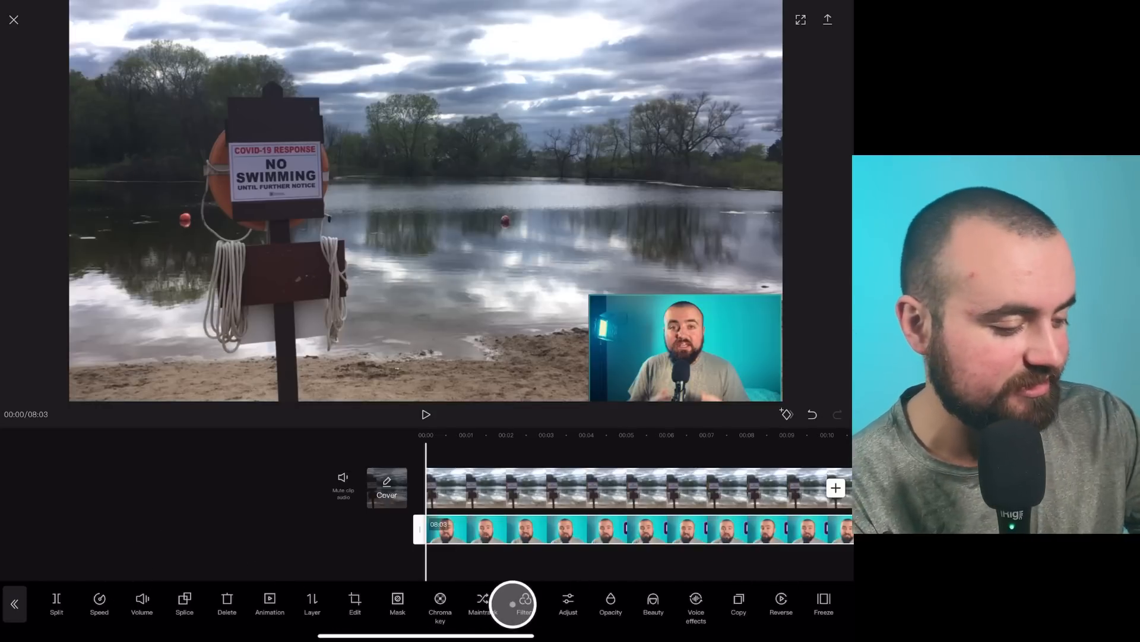
click(354, 603)
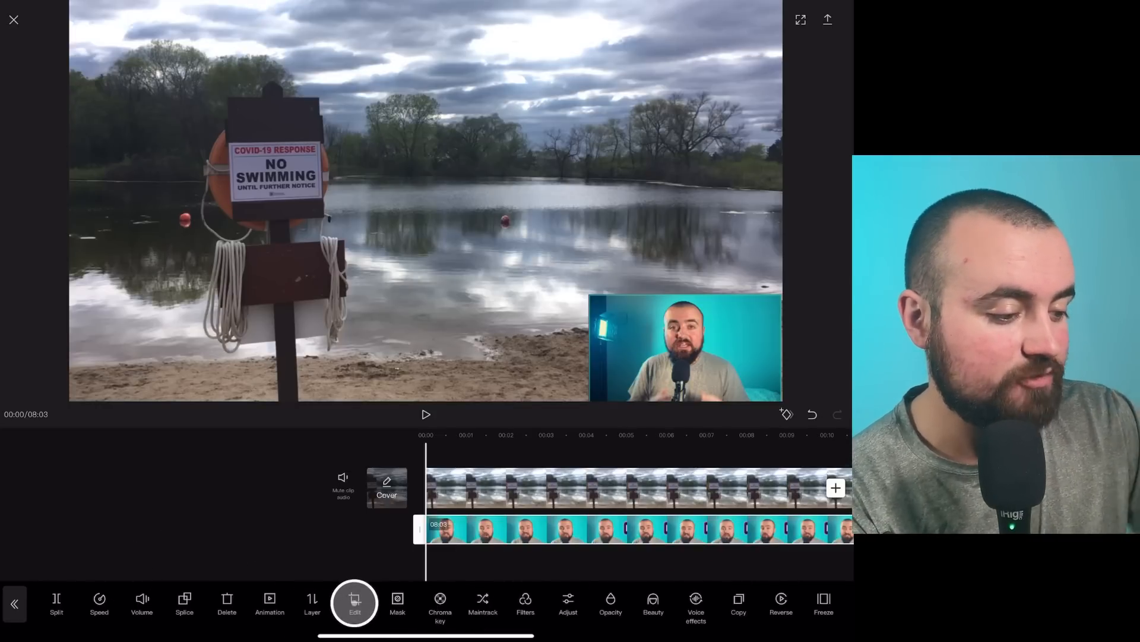
click(696, 321)
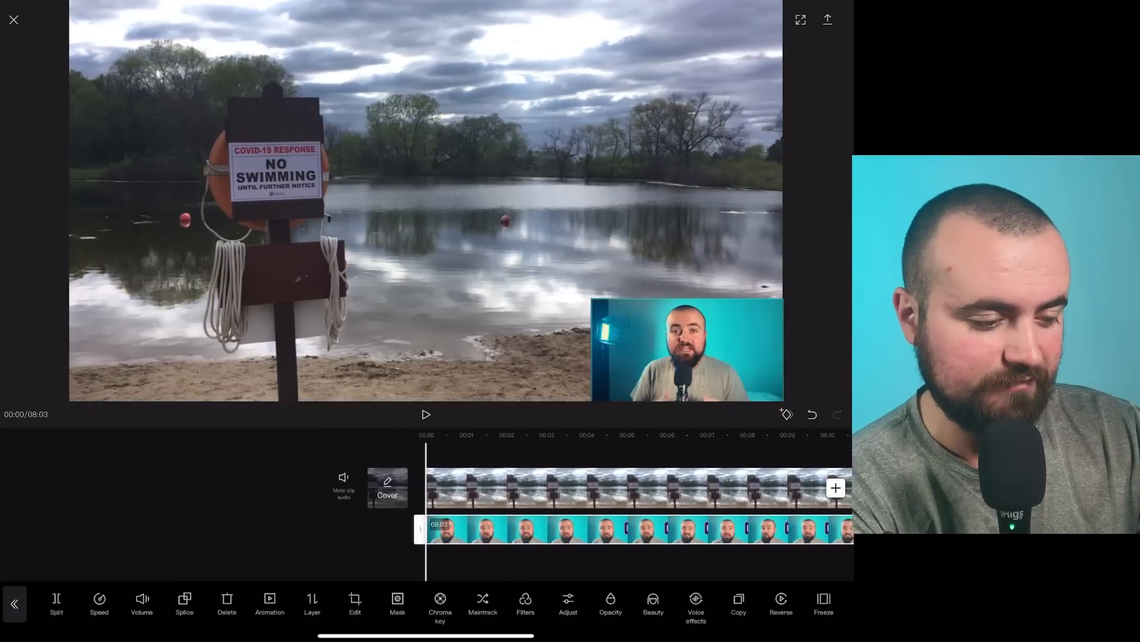
Keyframe the webcam overlay's movement toward bottom centre and play to preview
click(788, 414)
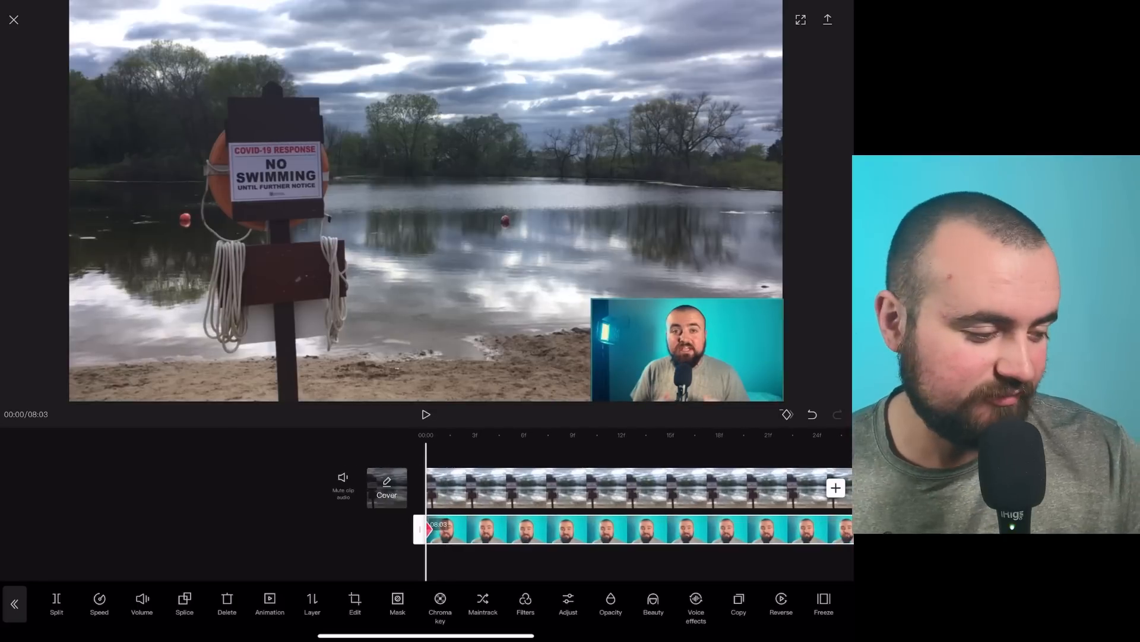
click(426, 414)
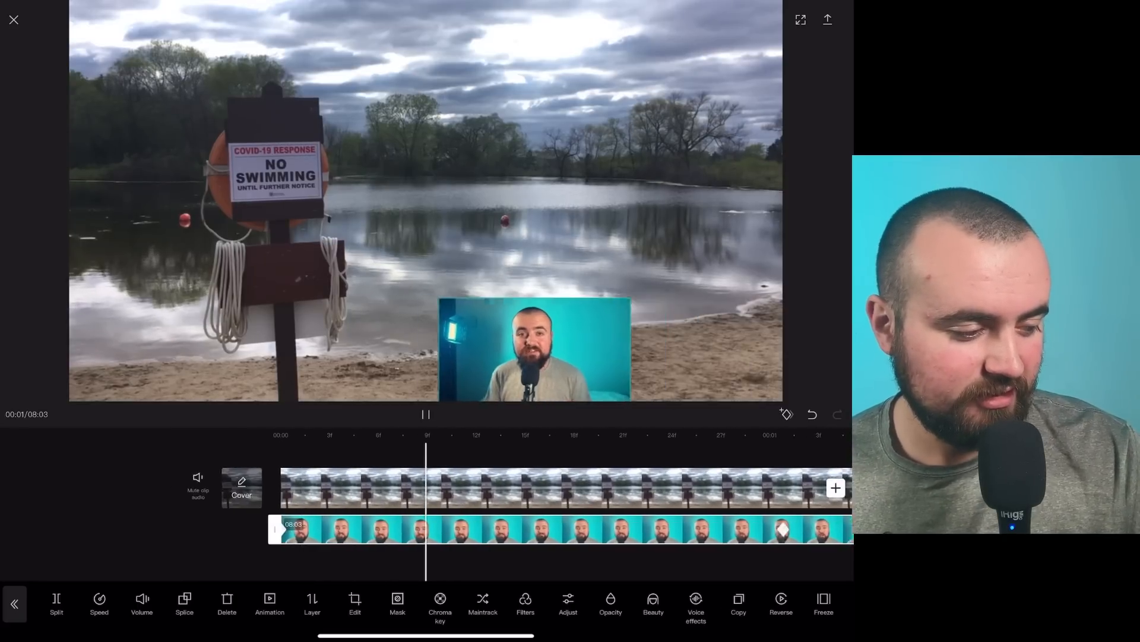
click(425, 414)
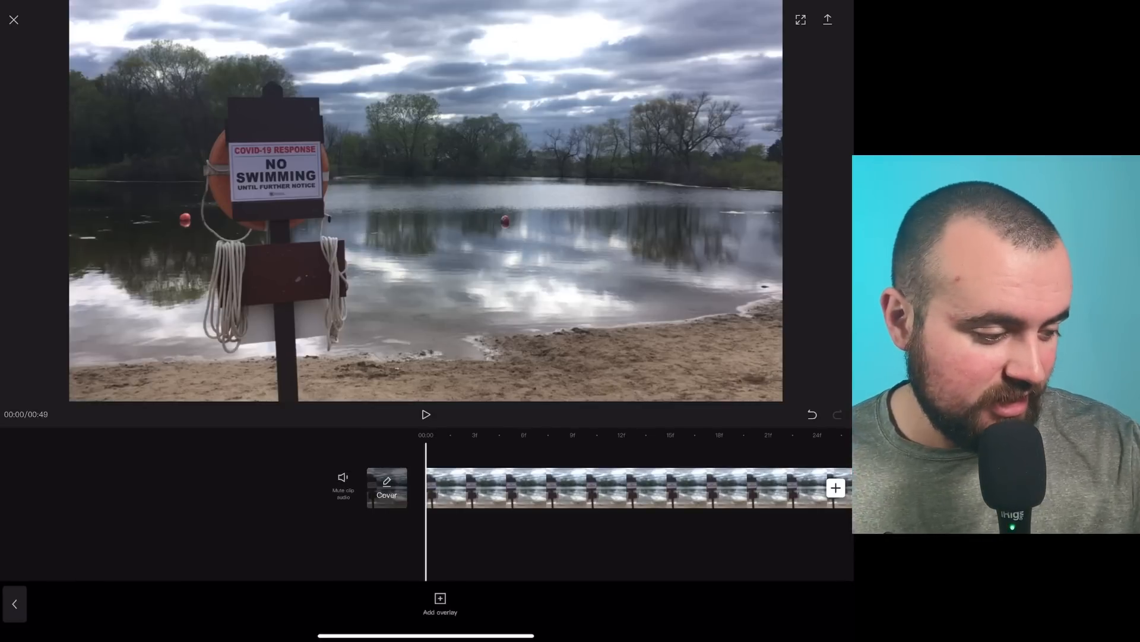
Replace the webcam overlay with the green-screen Subscribed clip and open its edit options
click(440, 602)
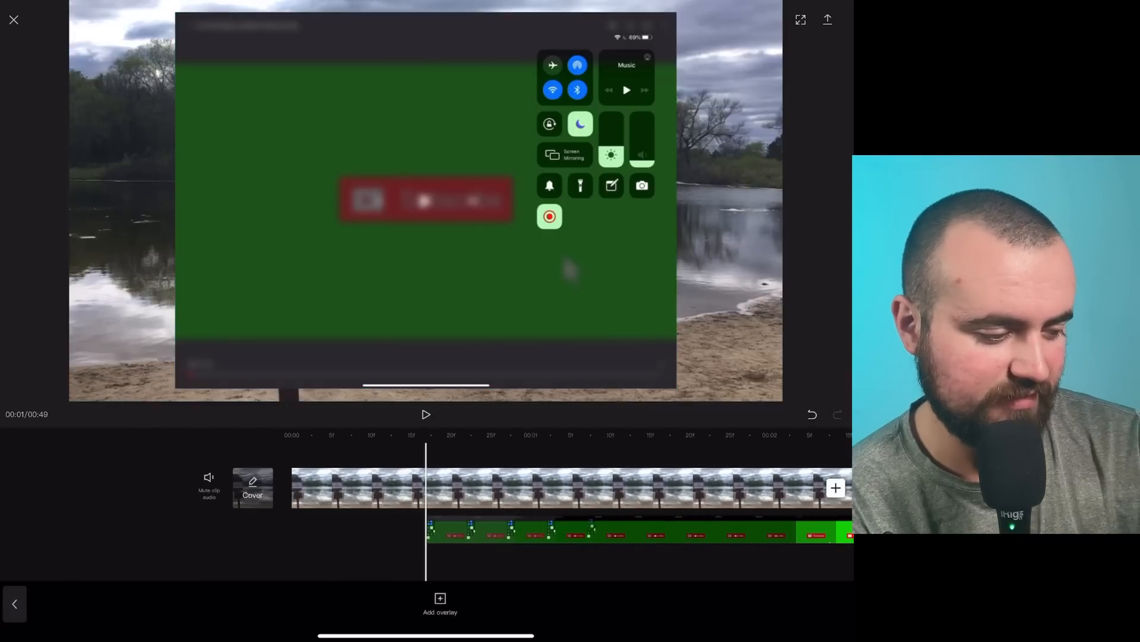
click(465, 536)
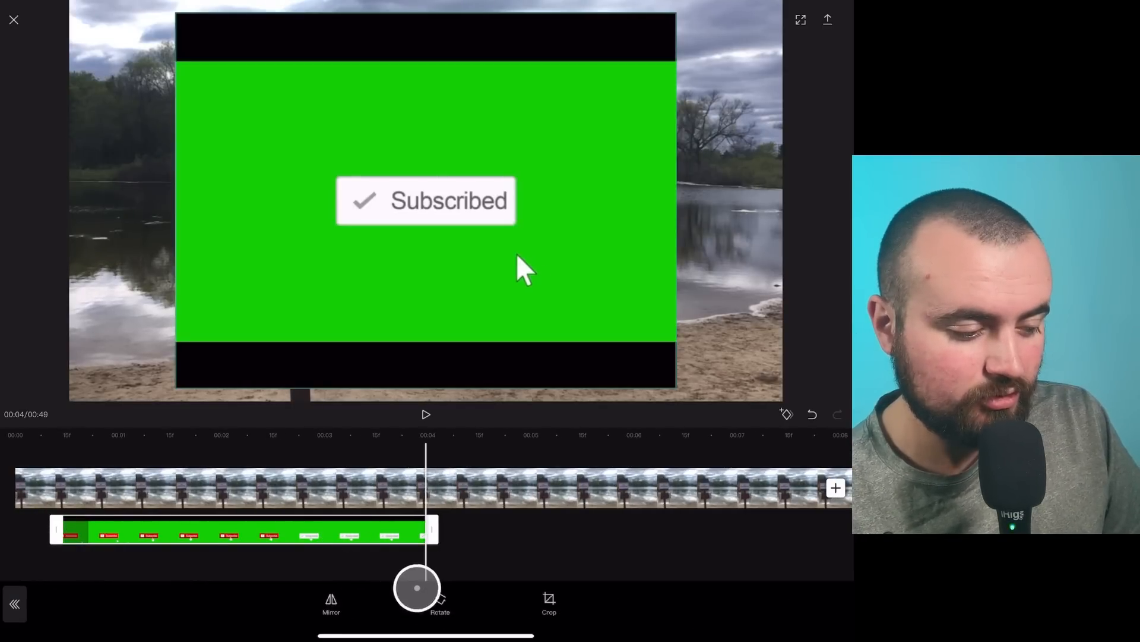
Crop the Subscribed overlay to a 16:9 ratio
click(548, 602)
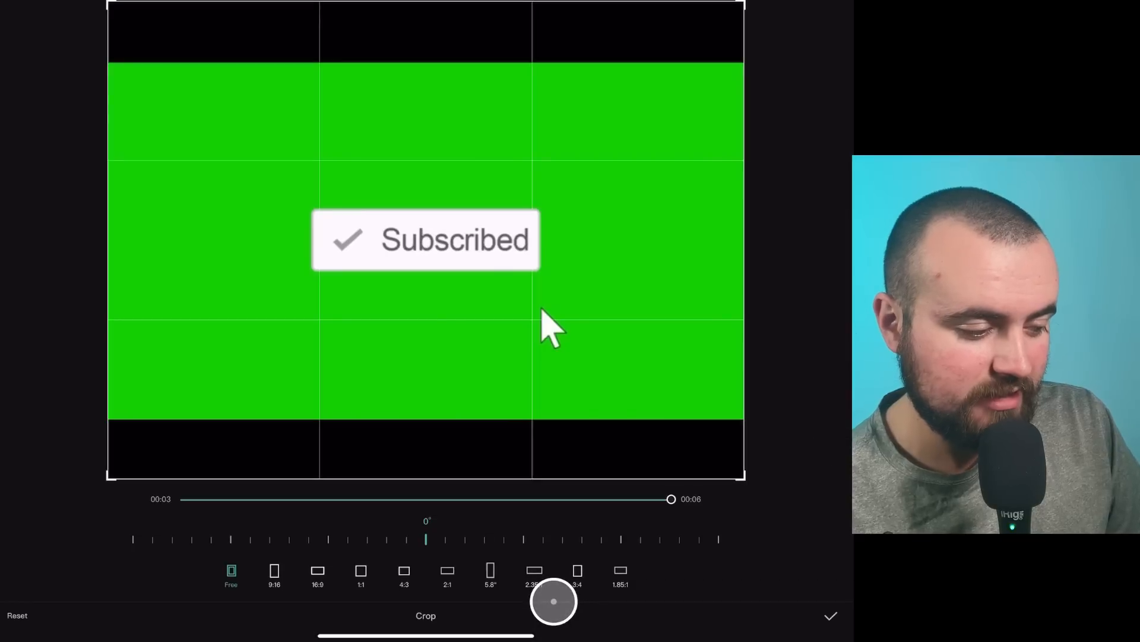
click(318, 570)
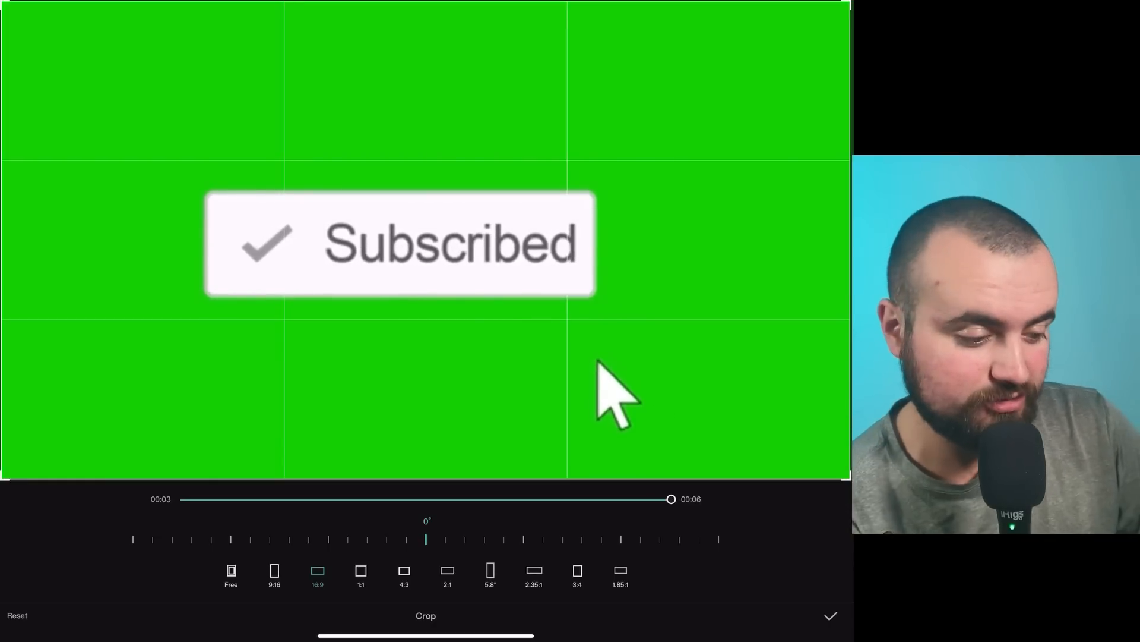
click(829, 615)
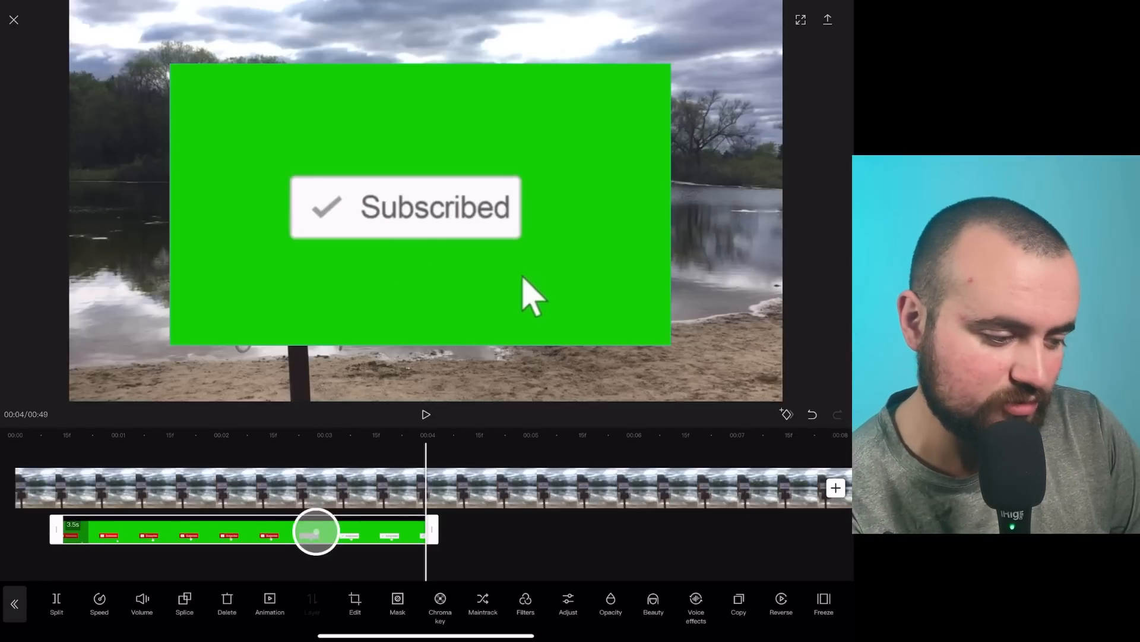
Chroma-key out the green background from the Subscribed overlay
click(440, 604)
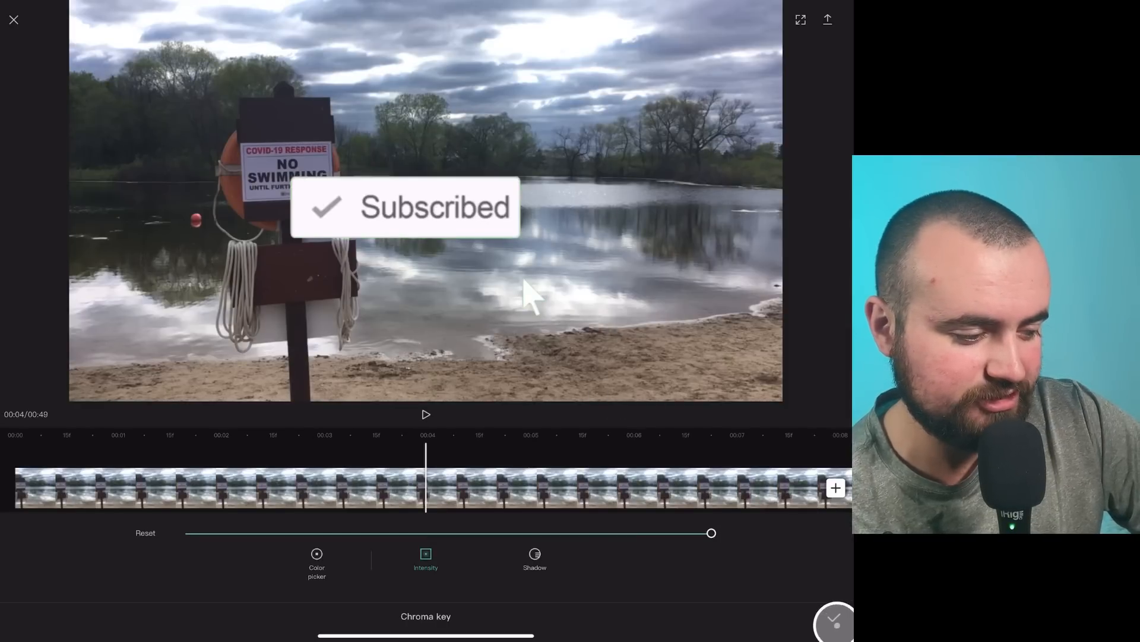
click(833, 621)
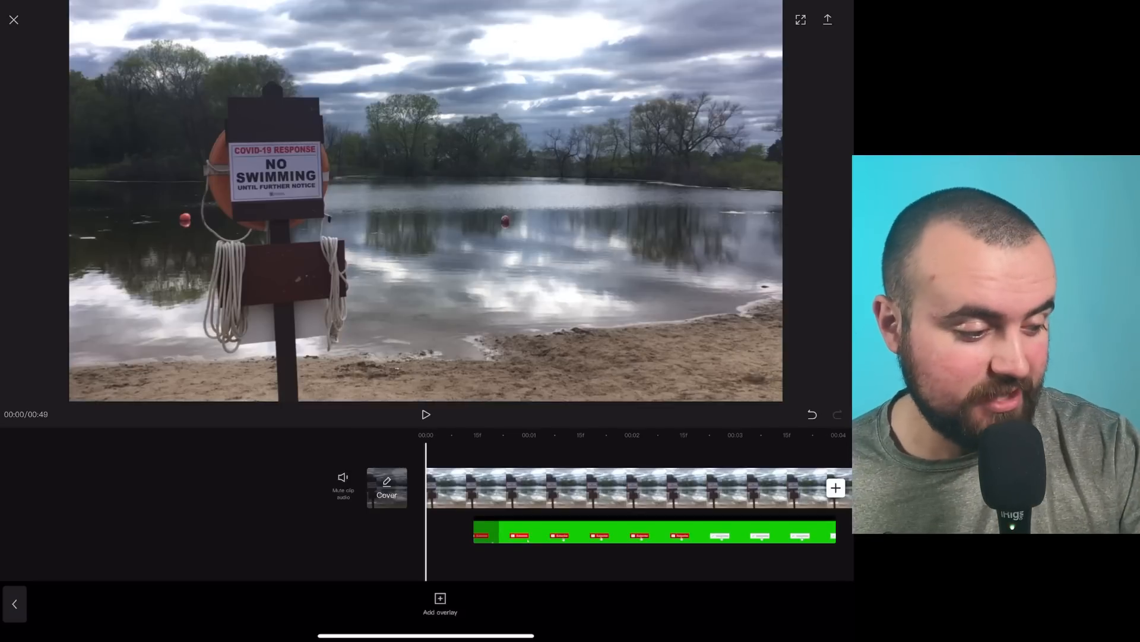
click(425, 414)
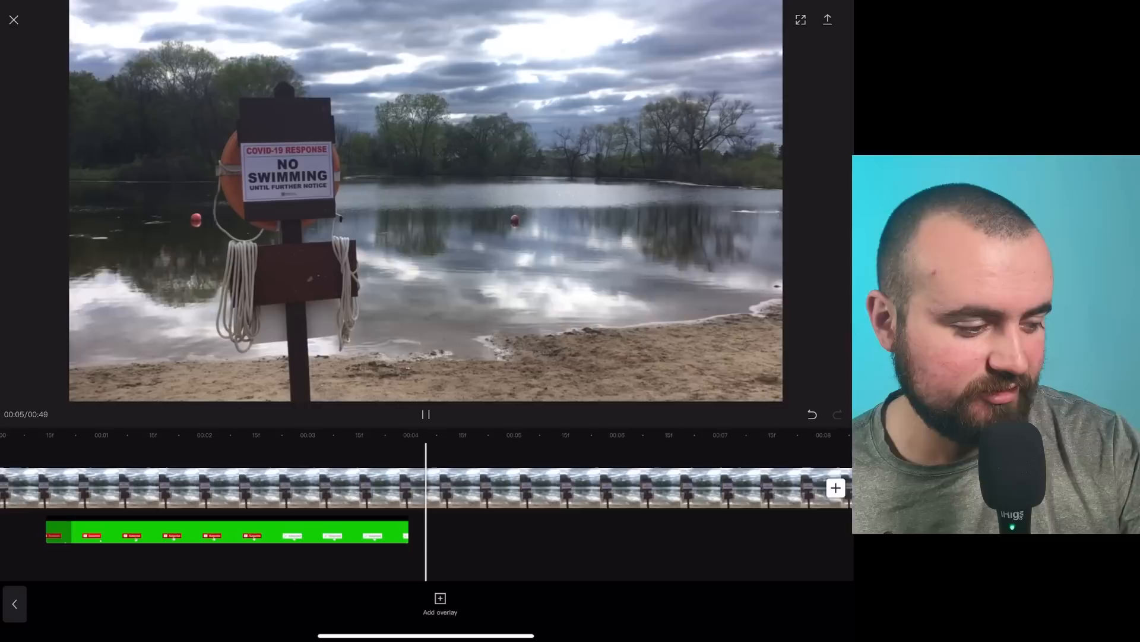
click(425, 414)
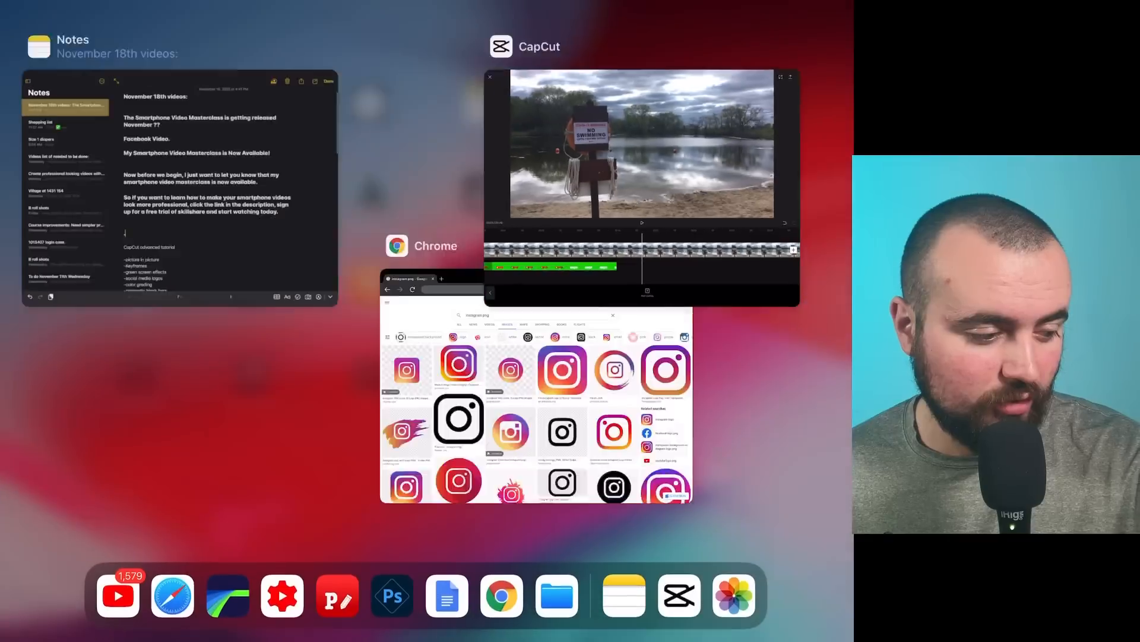
Switch to Chrome and scroll the Google Images 'instagram png' results
click(536, 389)
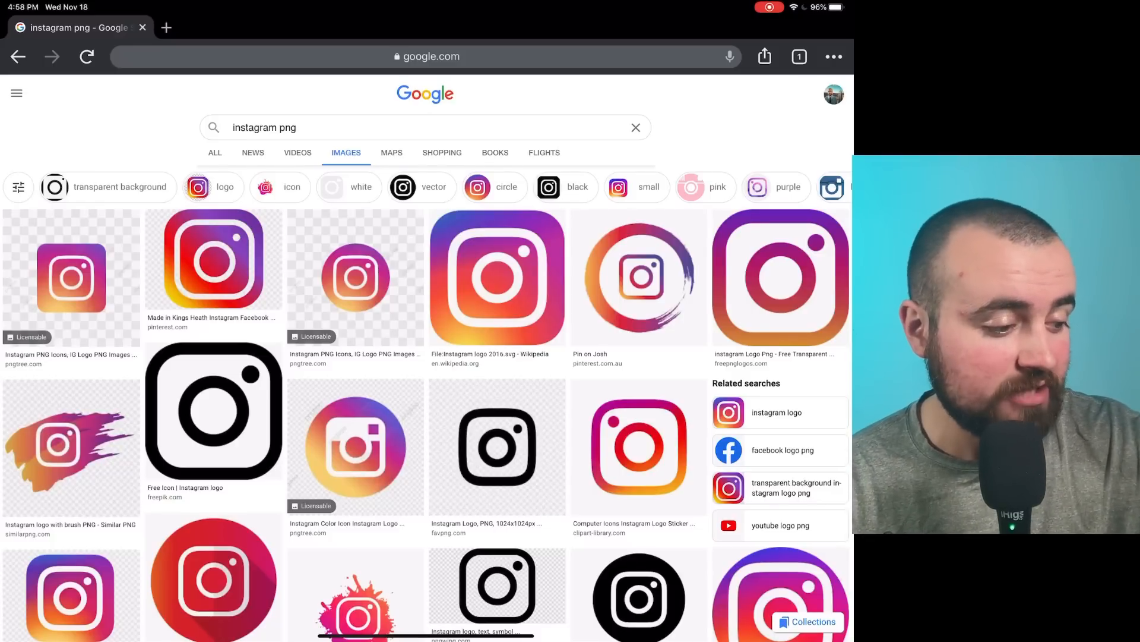
scroll(down, 3)
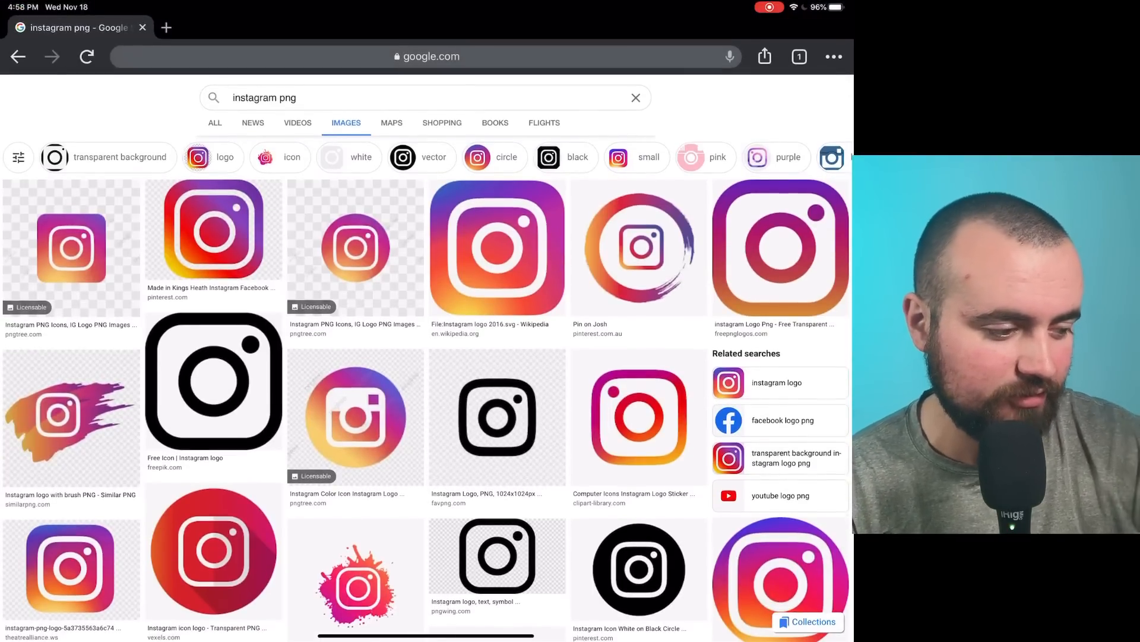
Open the Wikipedia Instagram logo full-size and save it to photos
click(496, 247)
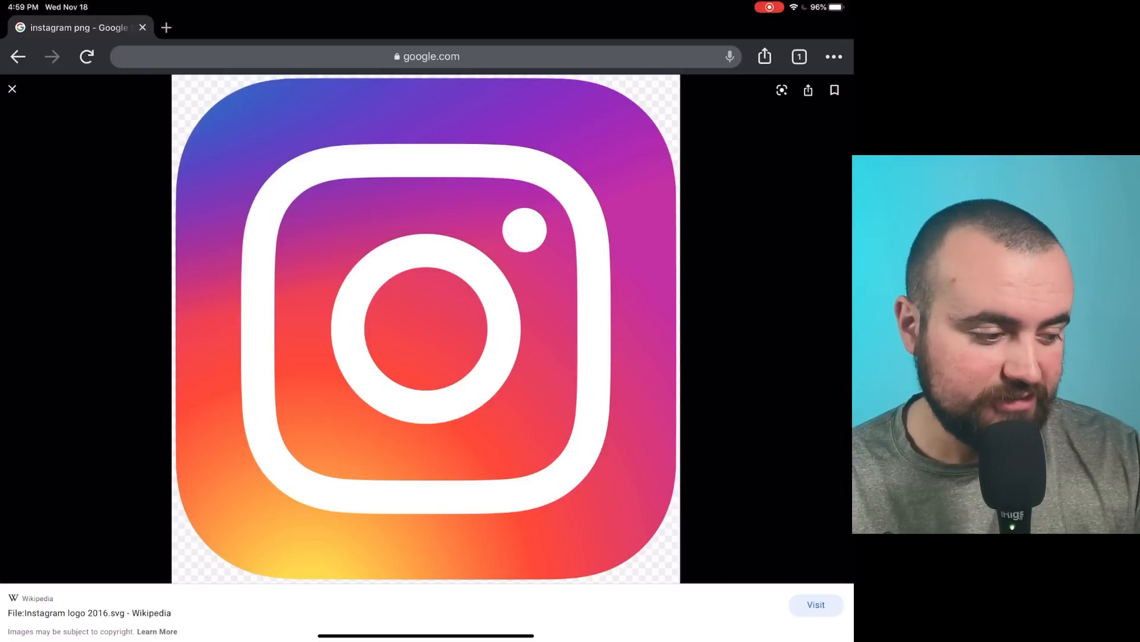
right_click(425, 327)
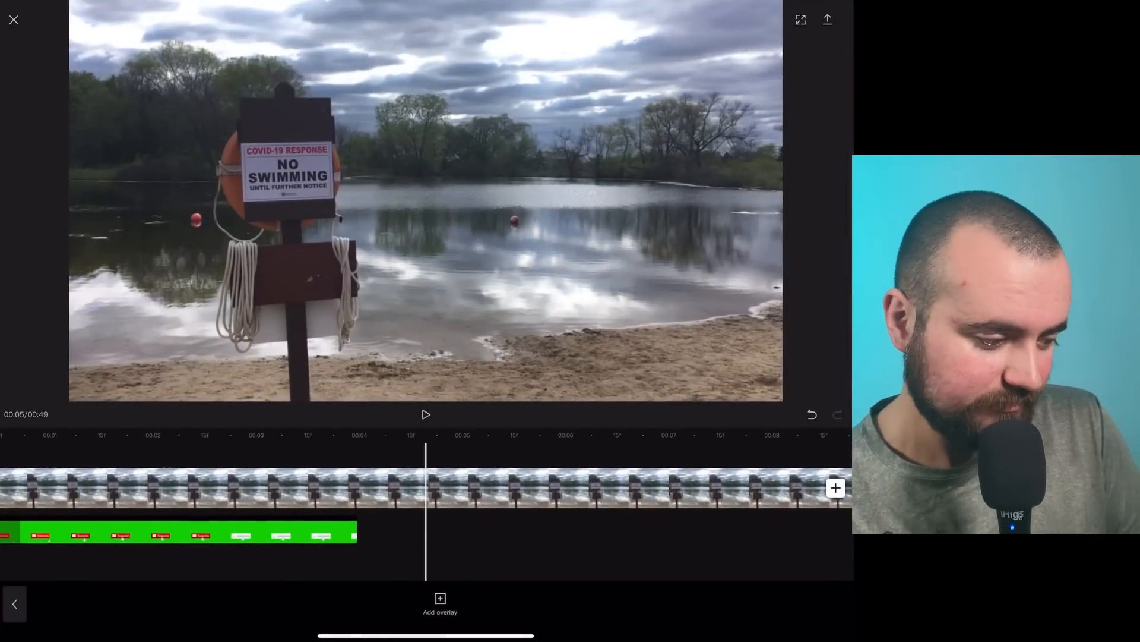
Add the saved Instagram logo as an overlay on the lake video
click(39, 538)
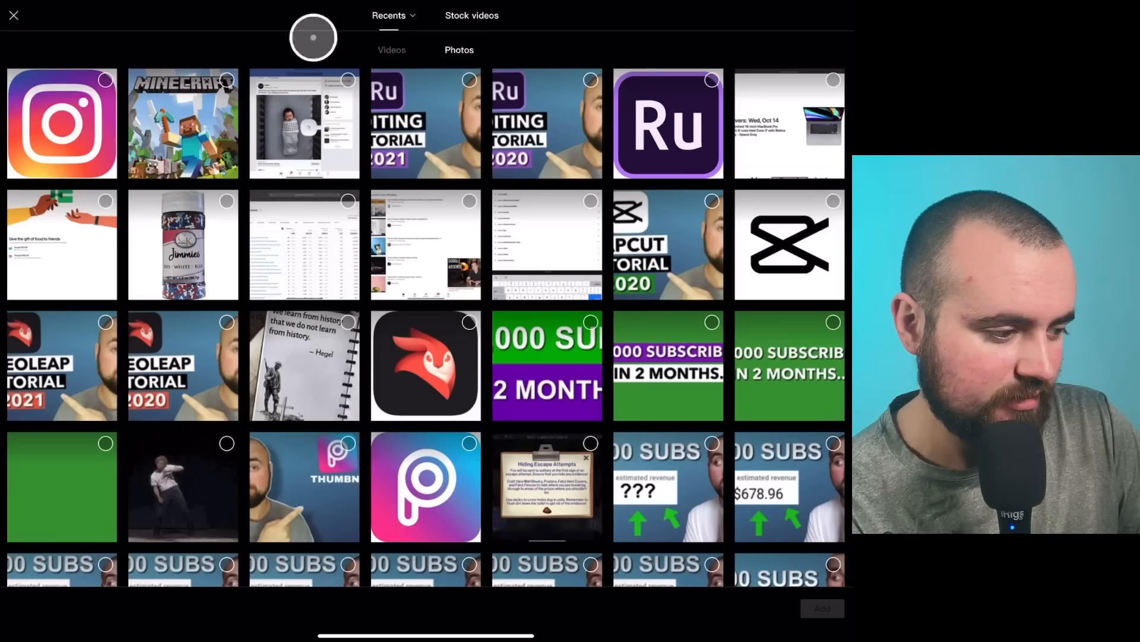
click(62, 123)
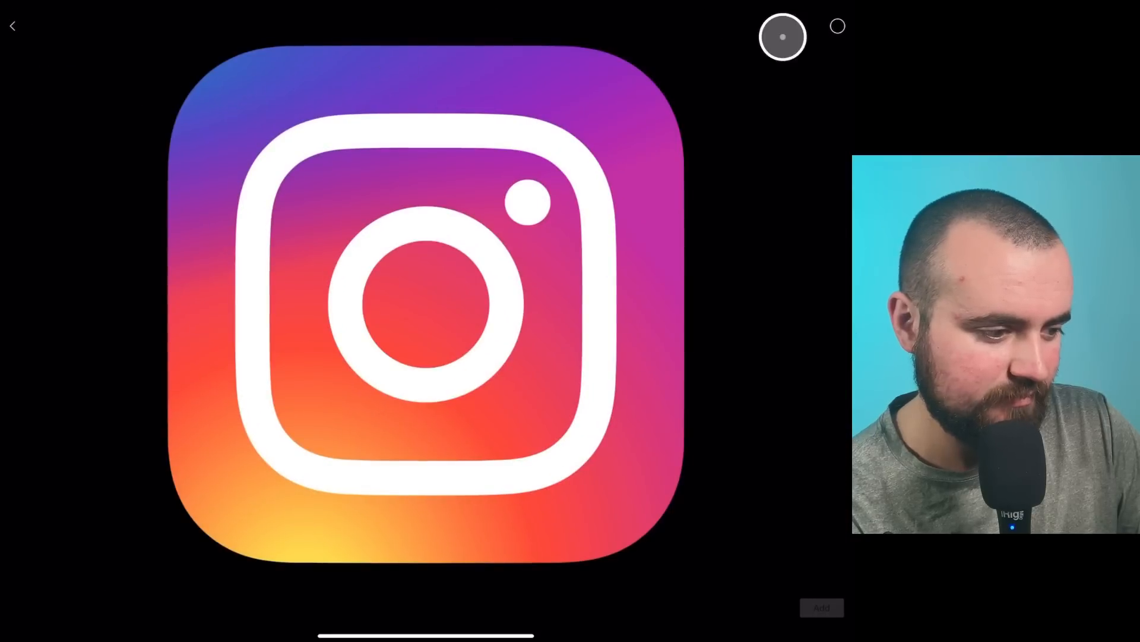
click(837, 27)
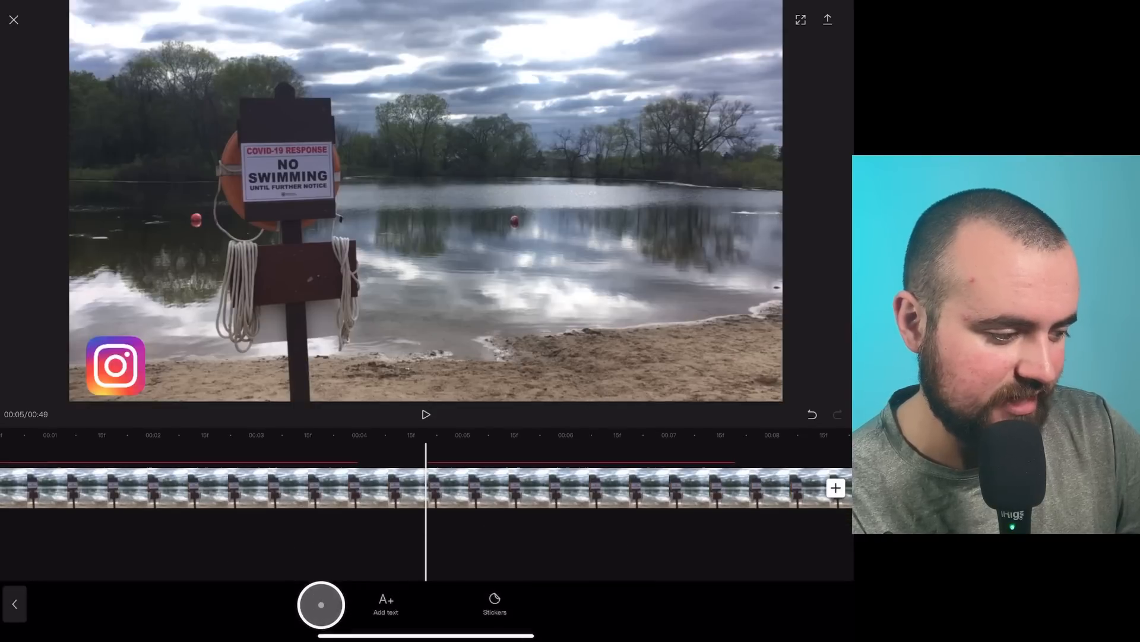
Add a 'COLLINMICHAEL96' text caption and place it next to the logo
click(385, 603)
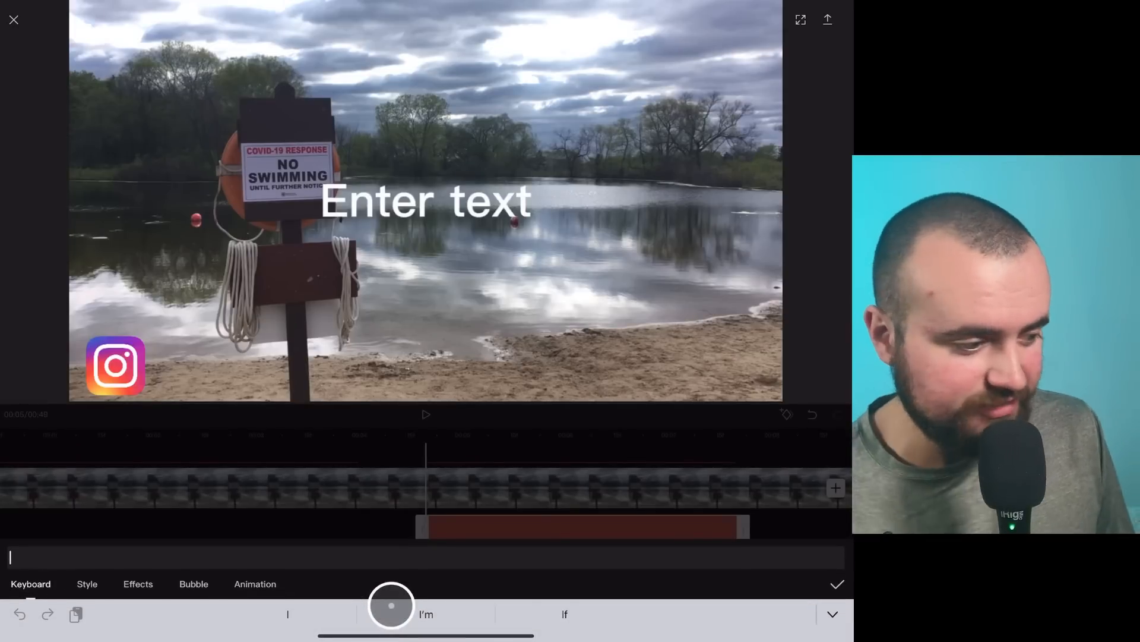
click(836, 583)
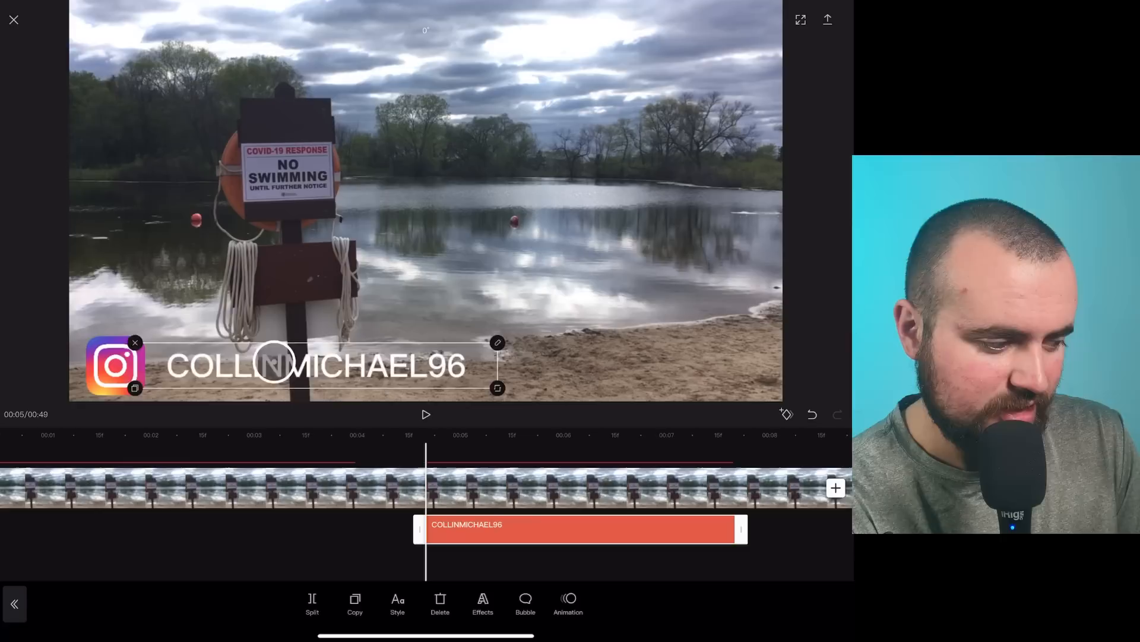
click(398, 603)
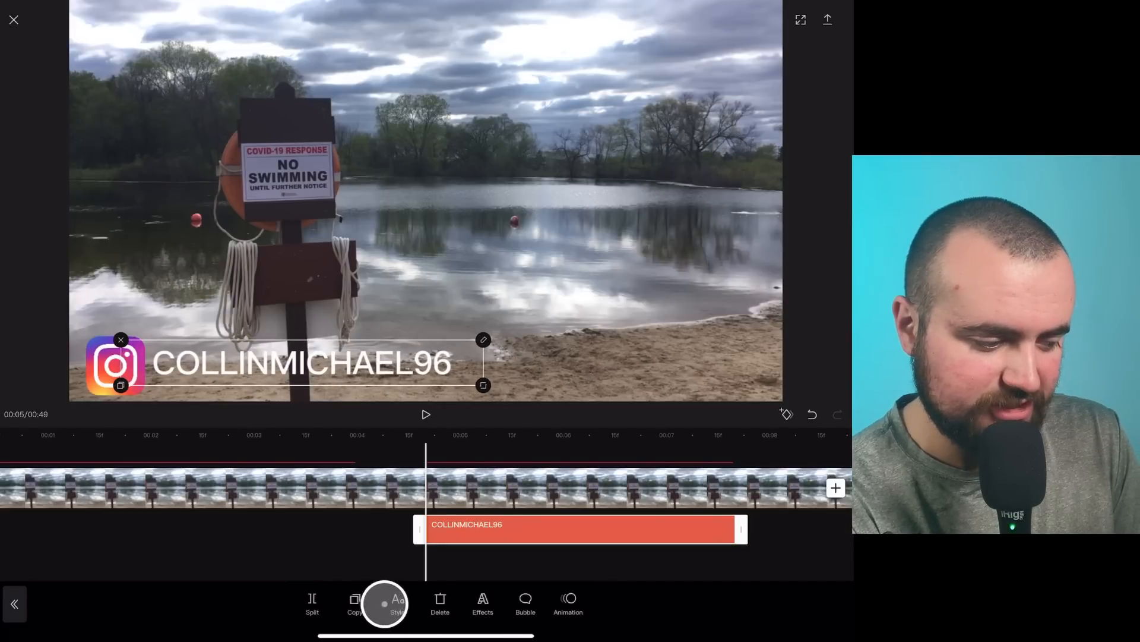
Restyle the username caption in Anton font with a coloured, blurred drop shadow
click(396, 603)
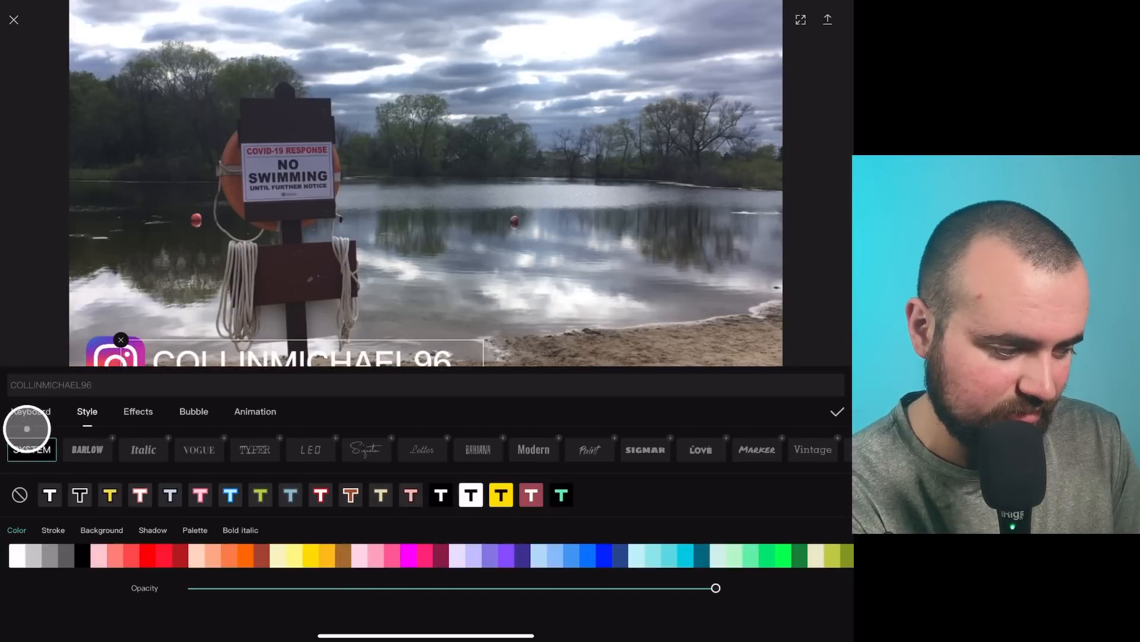
click(240, 529)
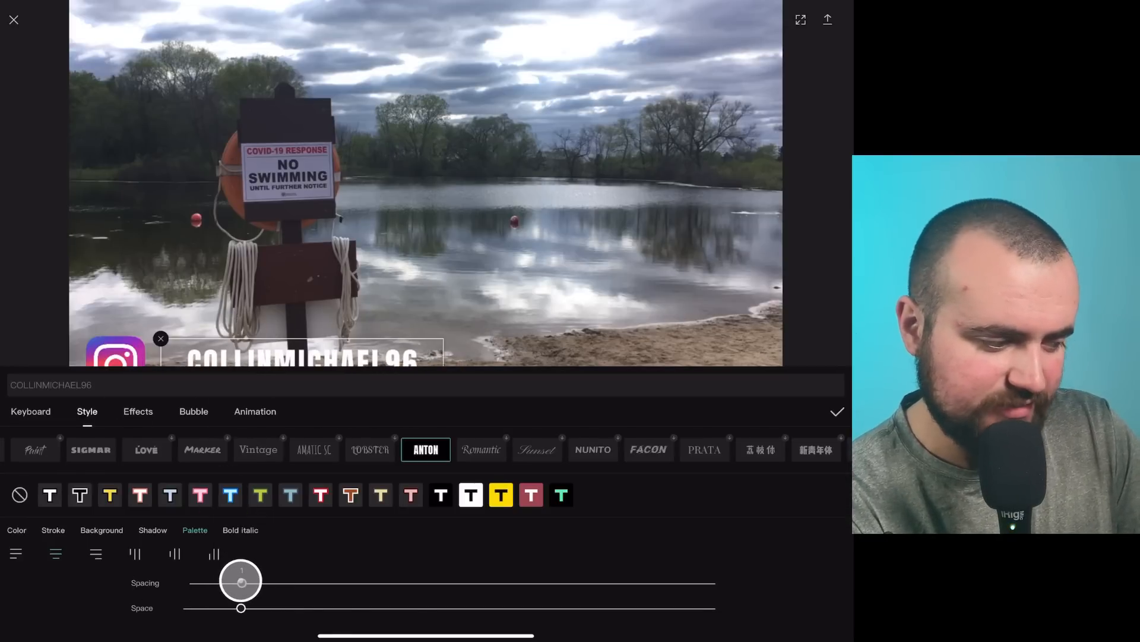
click(153, 529)
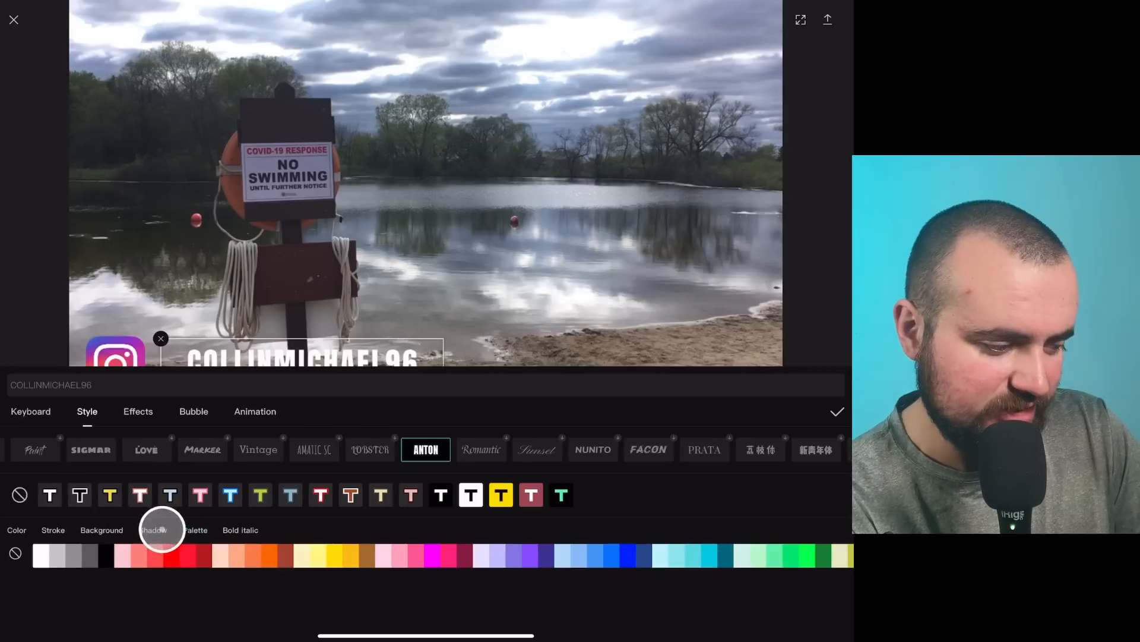
click(153, 529)
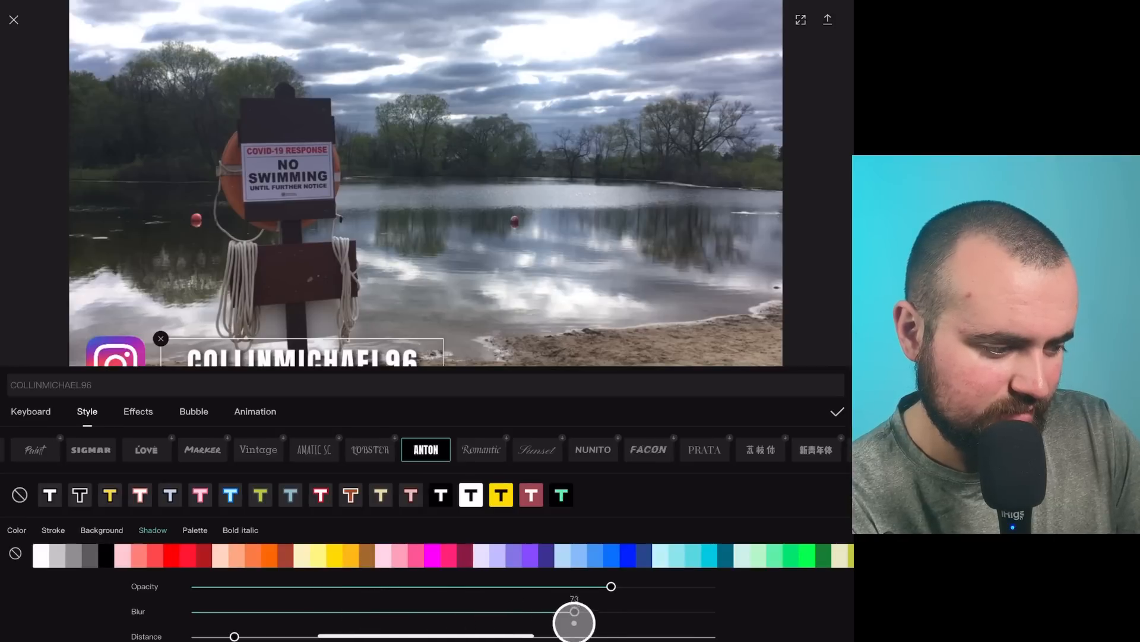
click(837, 412)
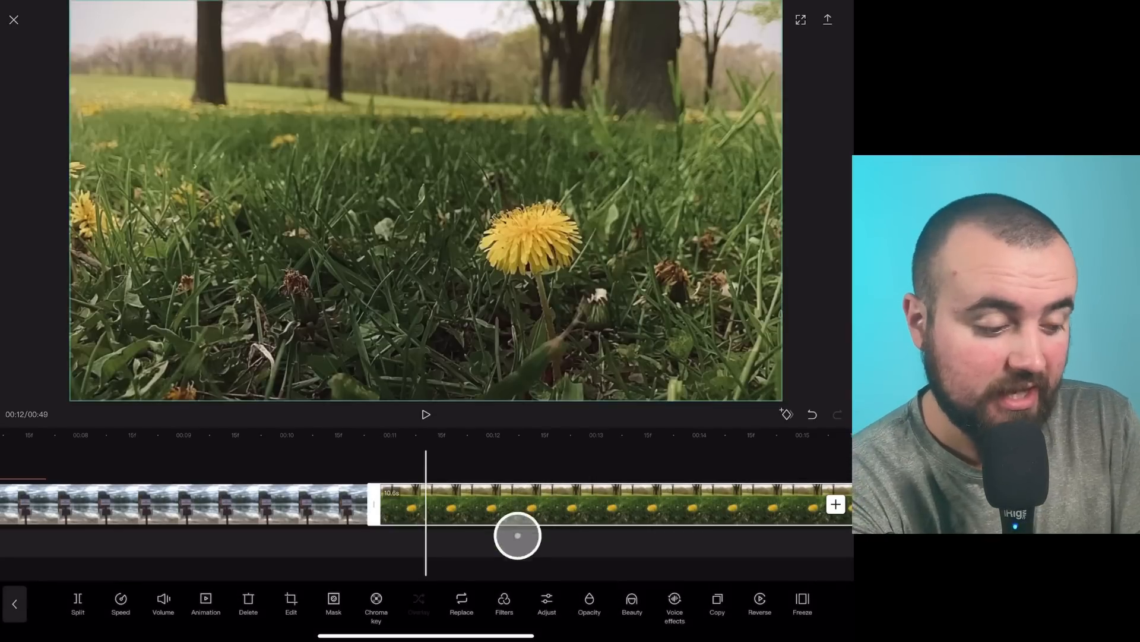
Try the Autumn filter, then apply the Nature filter to the dandelion clip
click(504, 603)
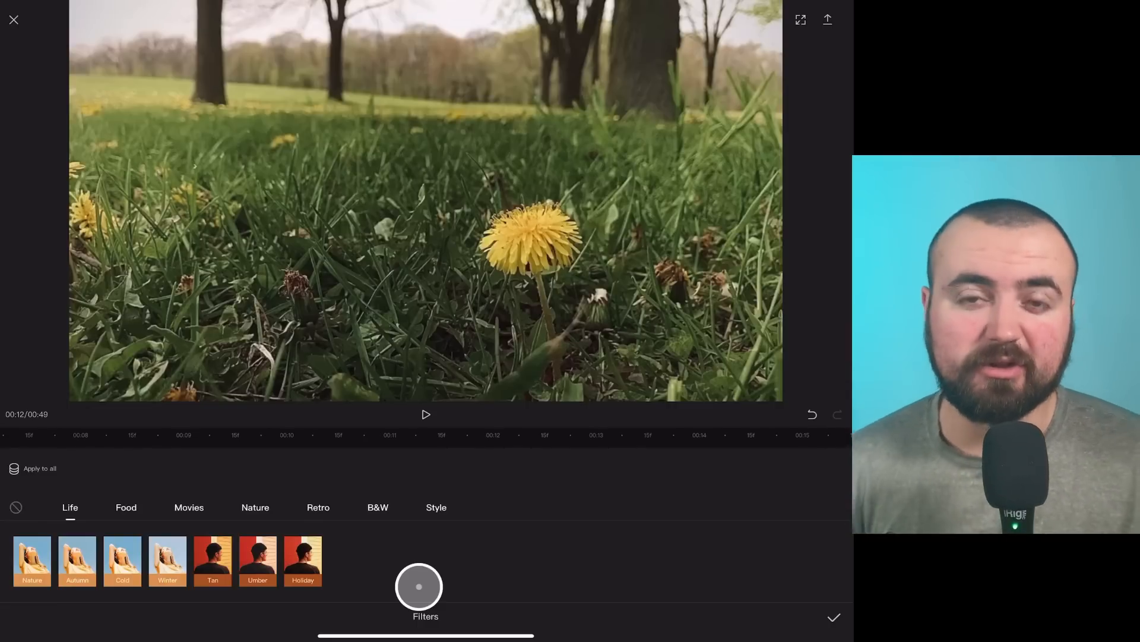
click(212, 561)
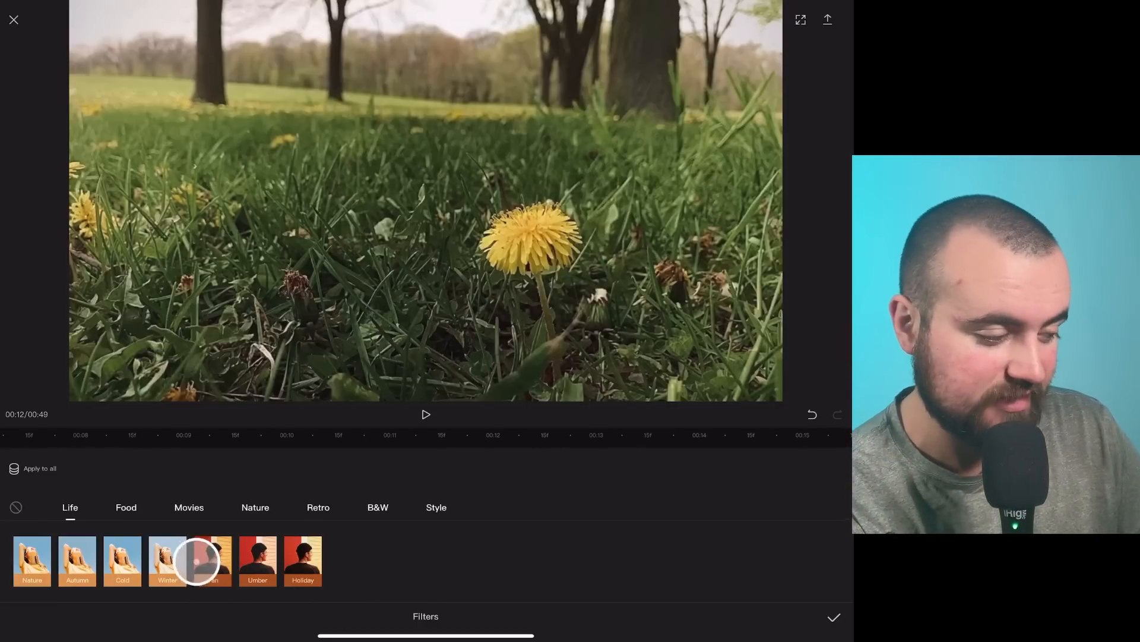
click(78, 560)
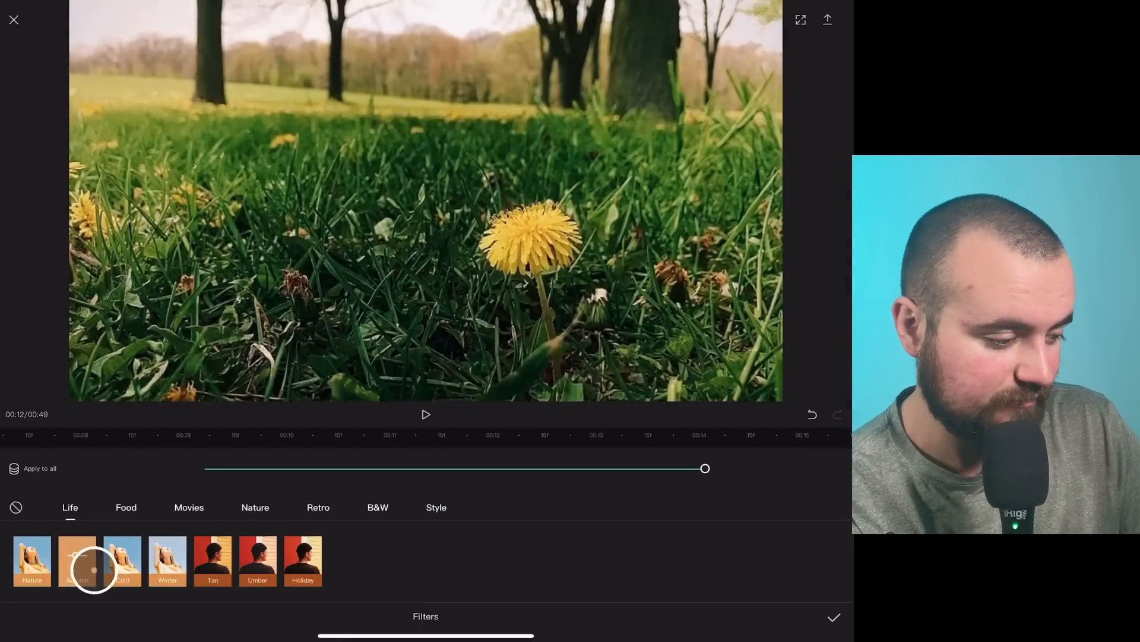
click(213, 561)
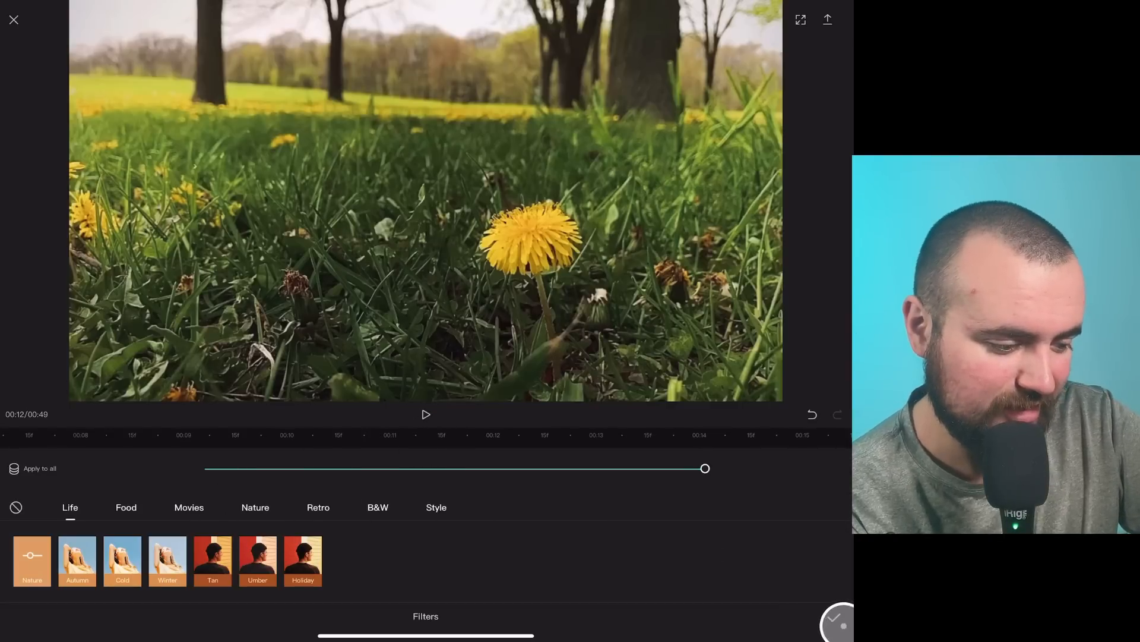
click(836, 623)
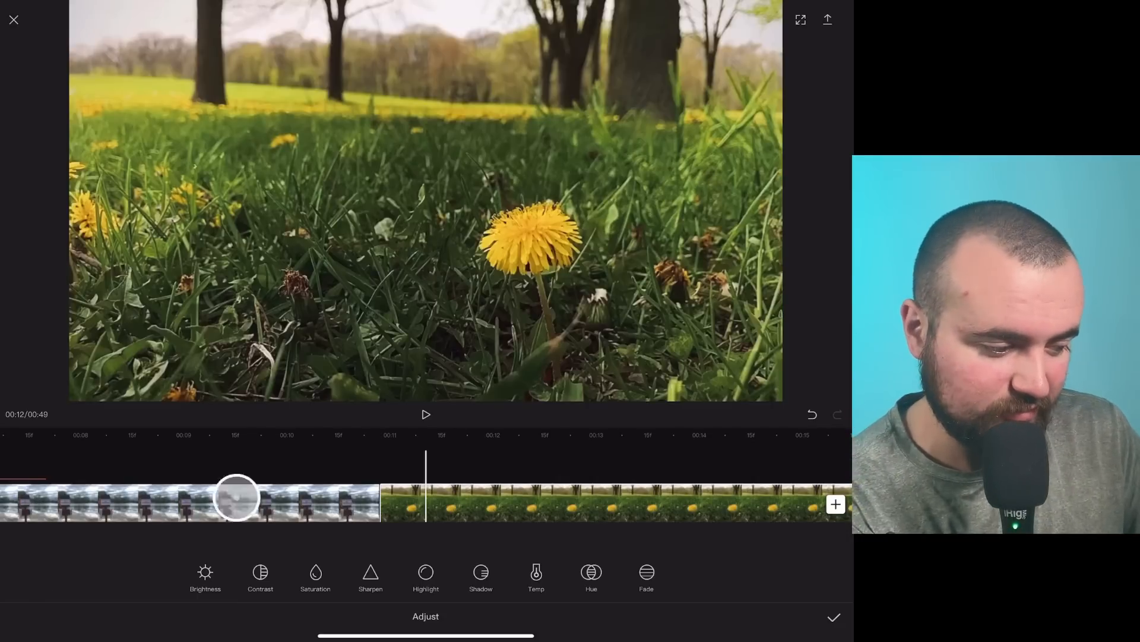
Adjust the clip's brightness, lower its contrast, raise highlights and tweak shadows
click(205, 576)
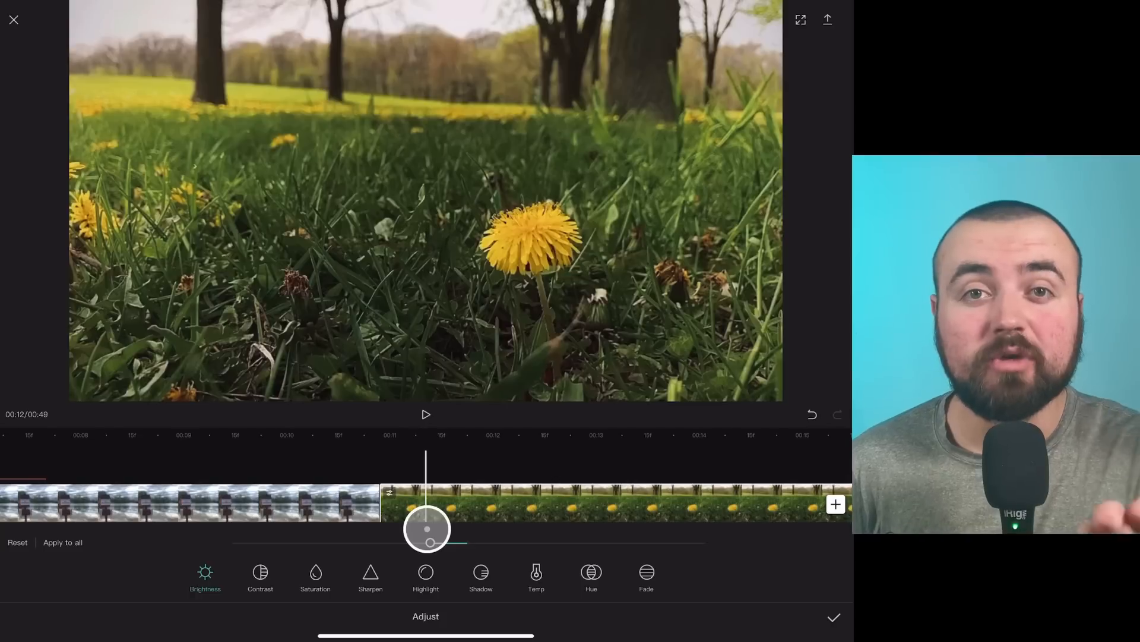
click(260, 573)
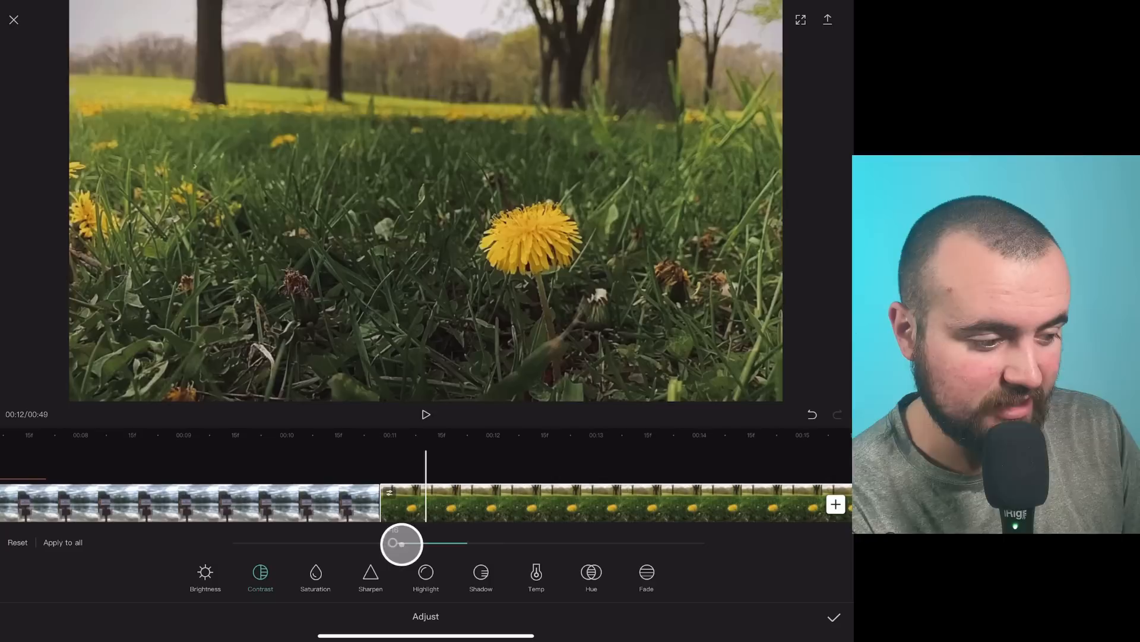
click(315, 577)
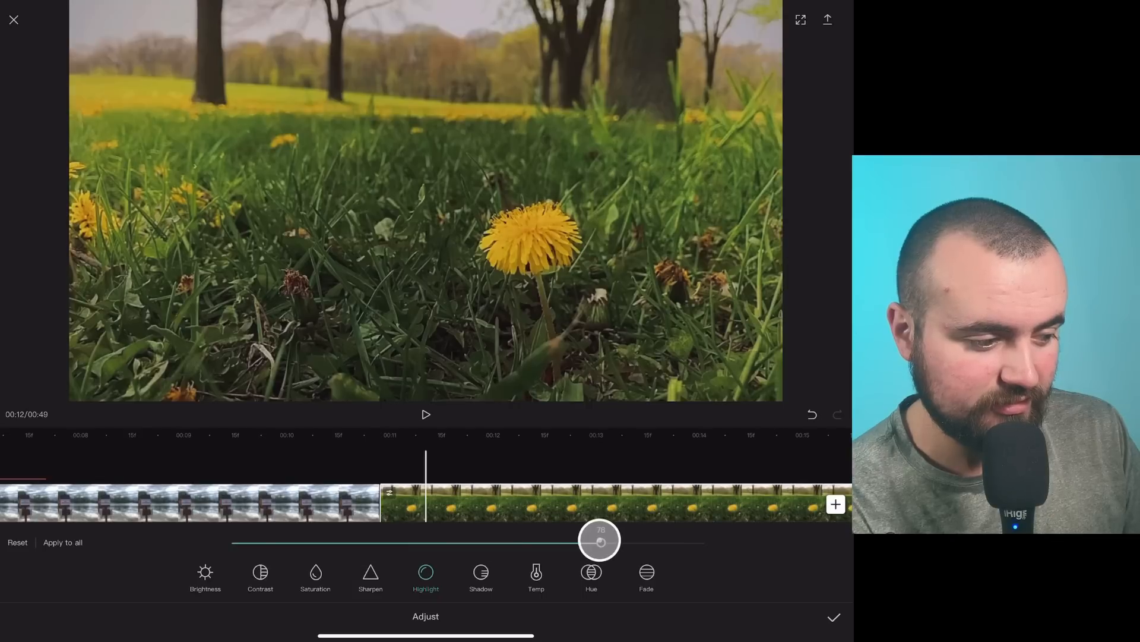
click(481, 574)
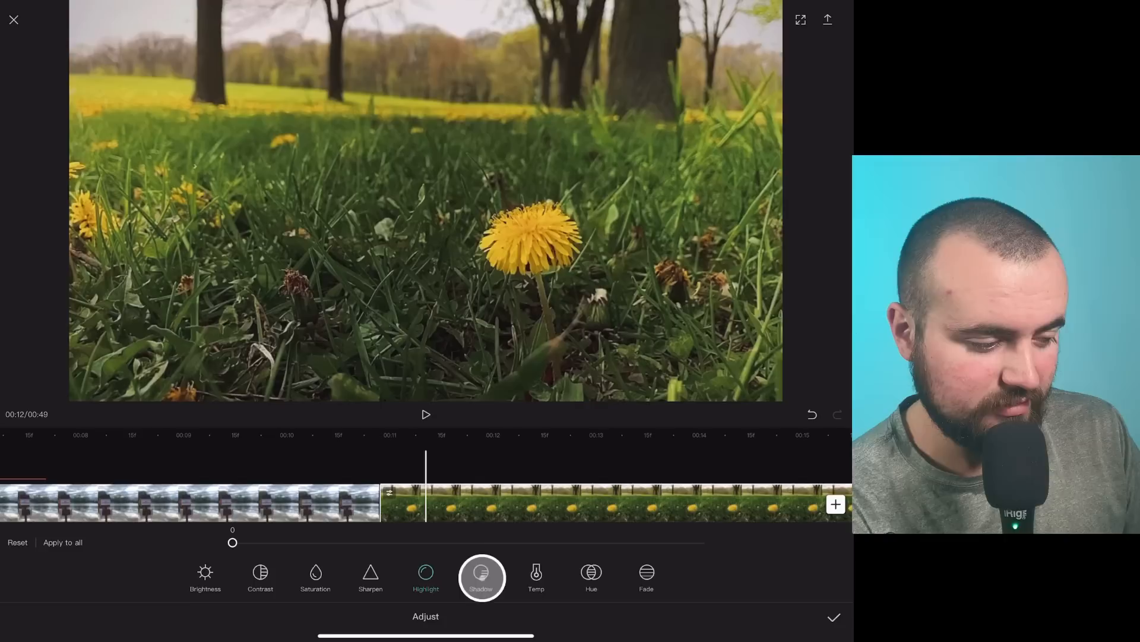
click(260, 577)
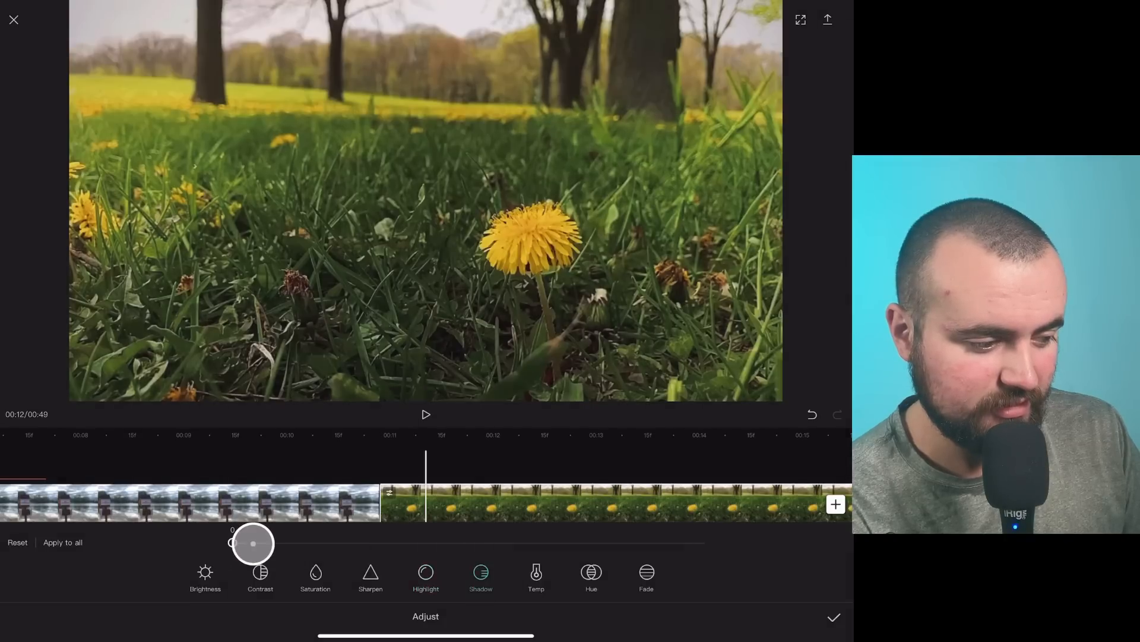
click(315, 575)
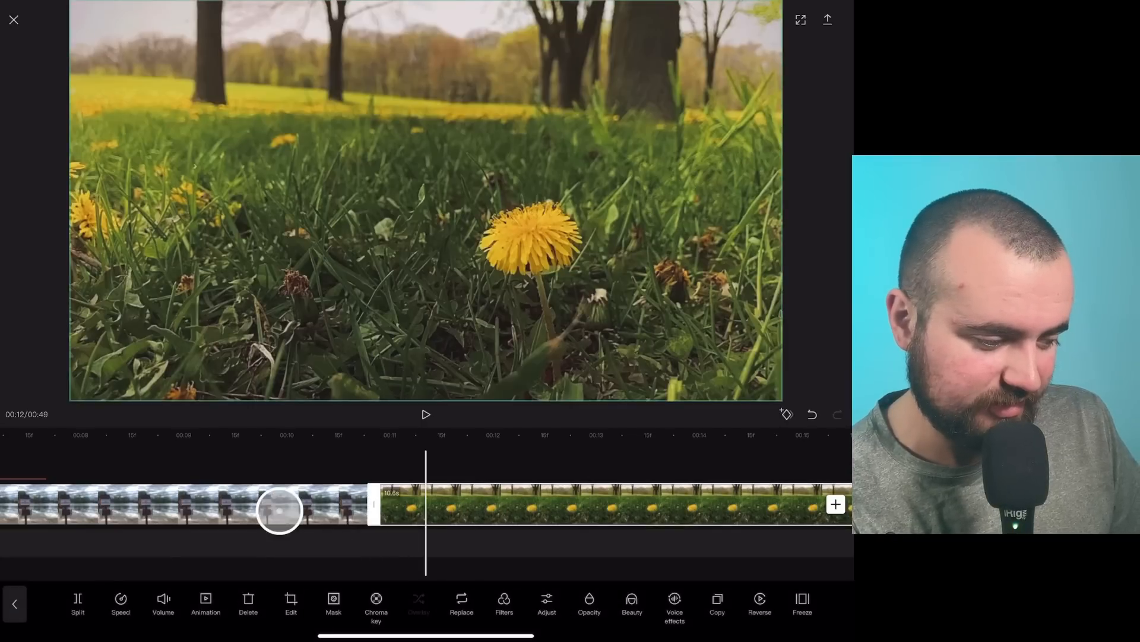
Crop the dandelion clip to a 2.35:1 cinematic ratio and apply the crop
click(291, 604)
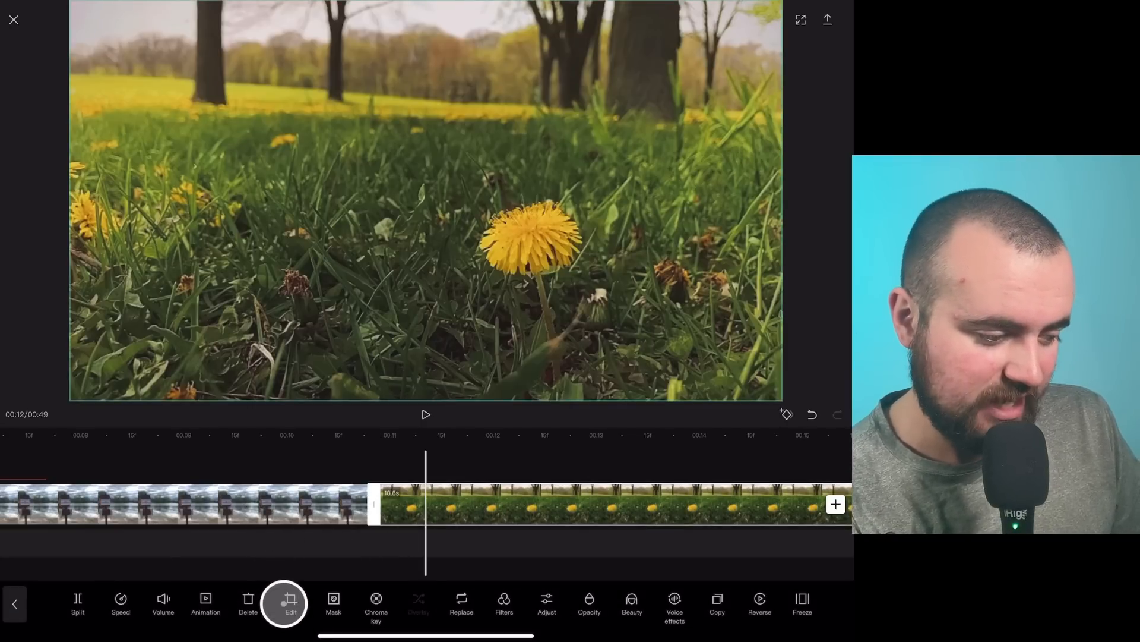
click(290, 603)
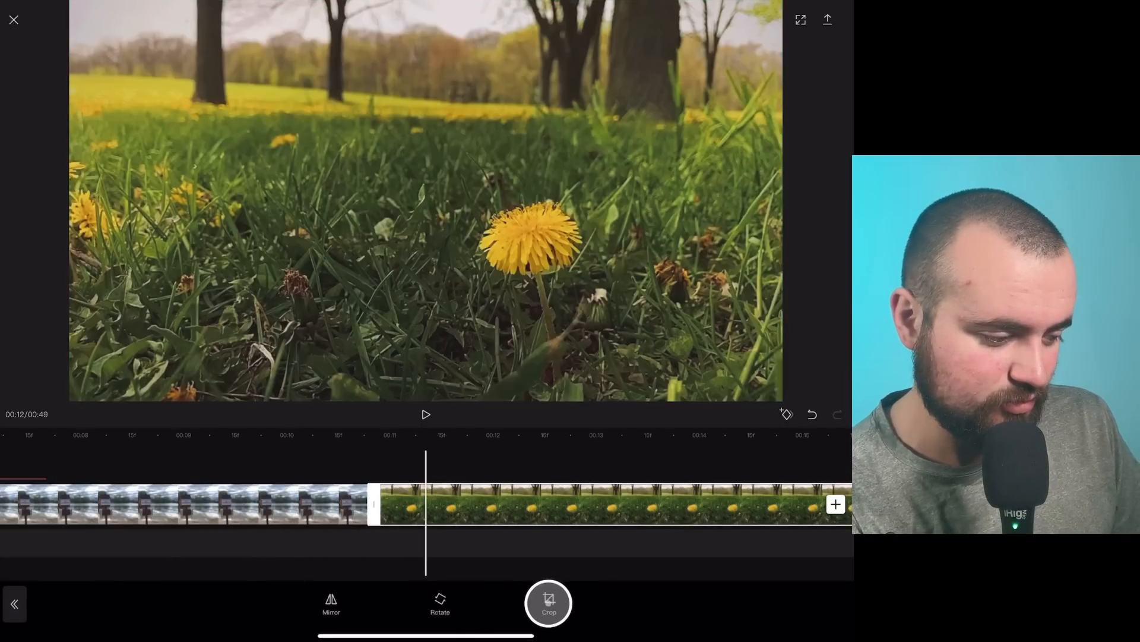
click(549, 602)
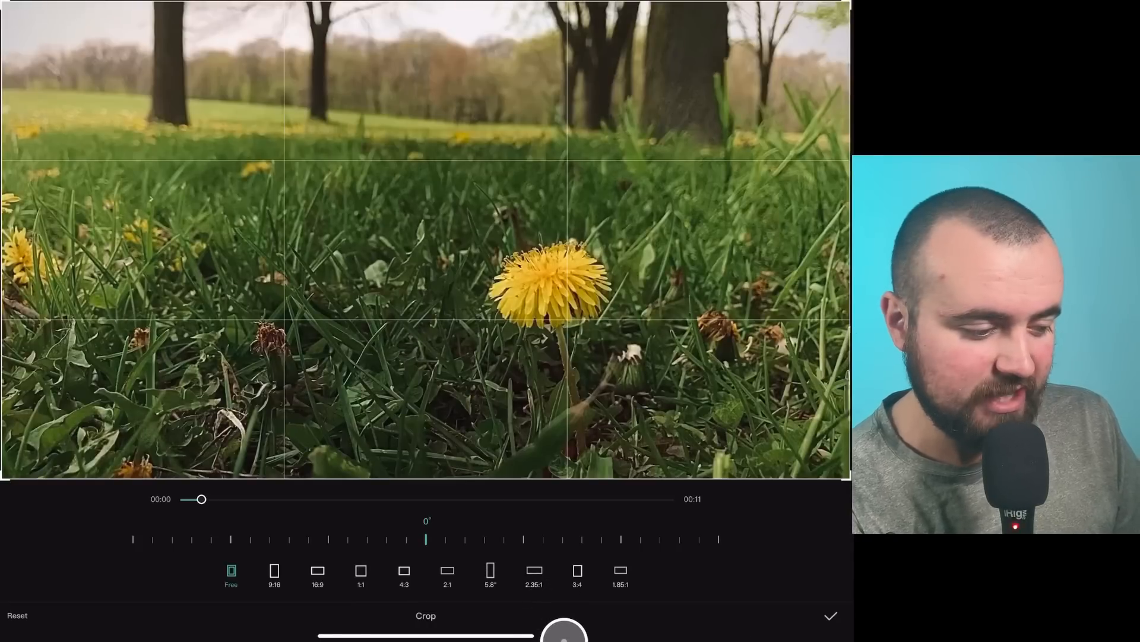
click(534, 570)
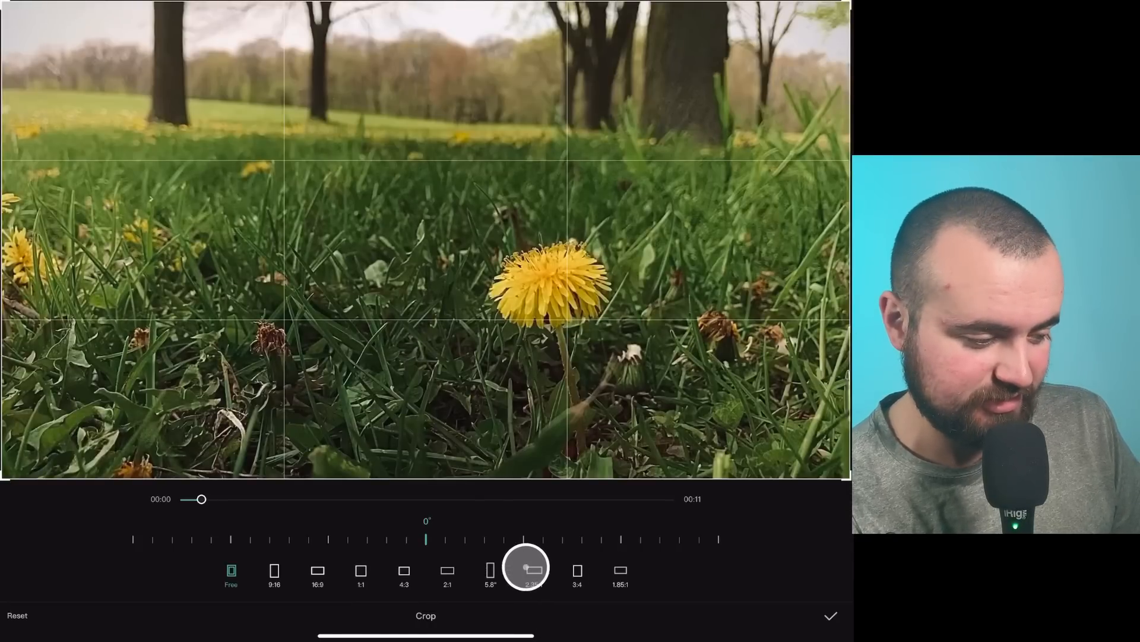
click(526, 569)
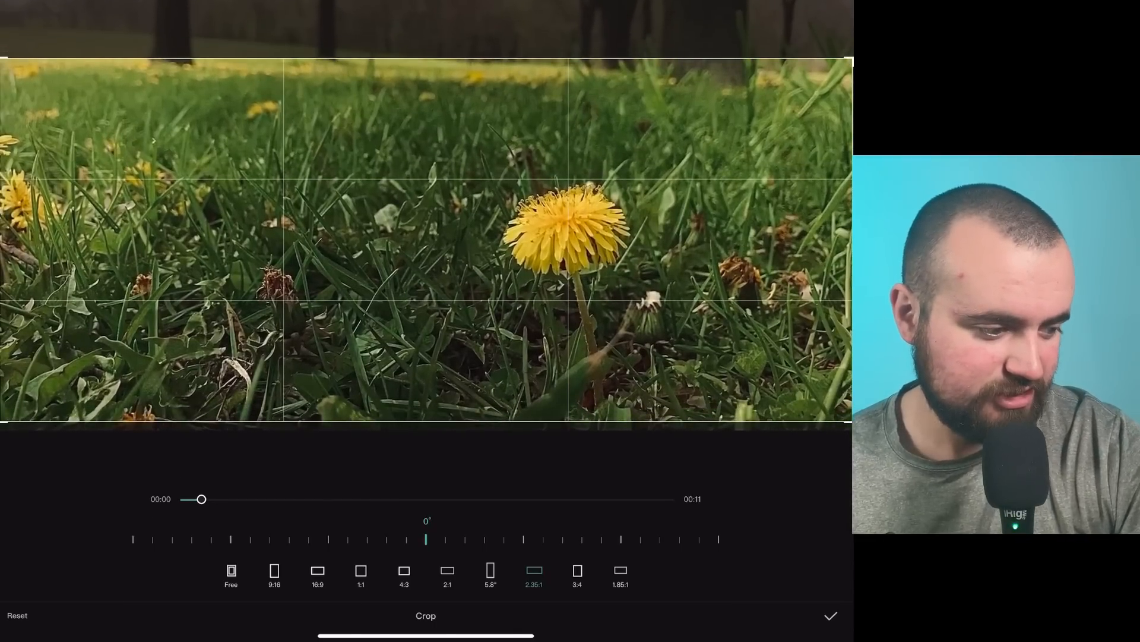
click(829, 615)
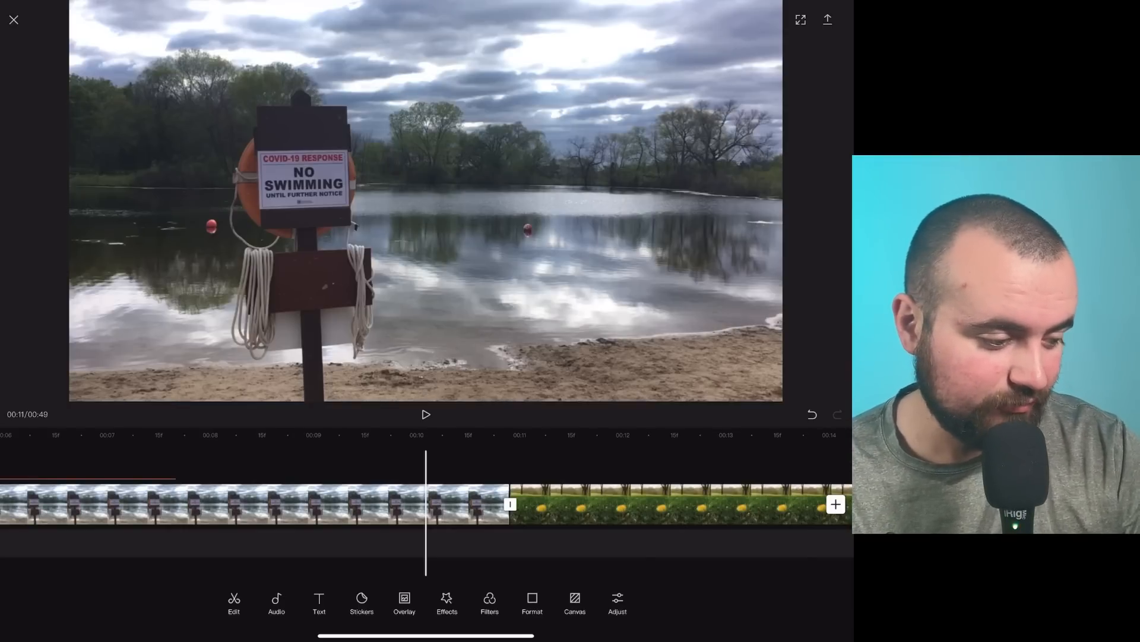
click(575, 603)
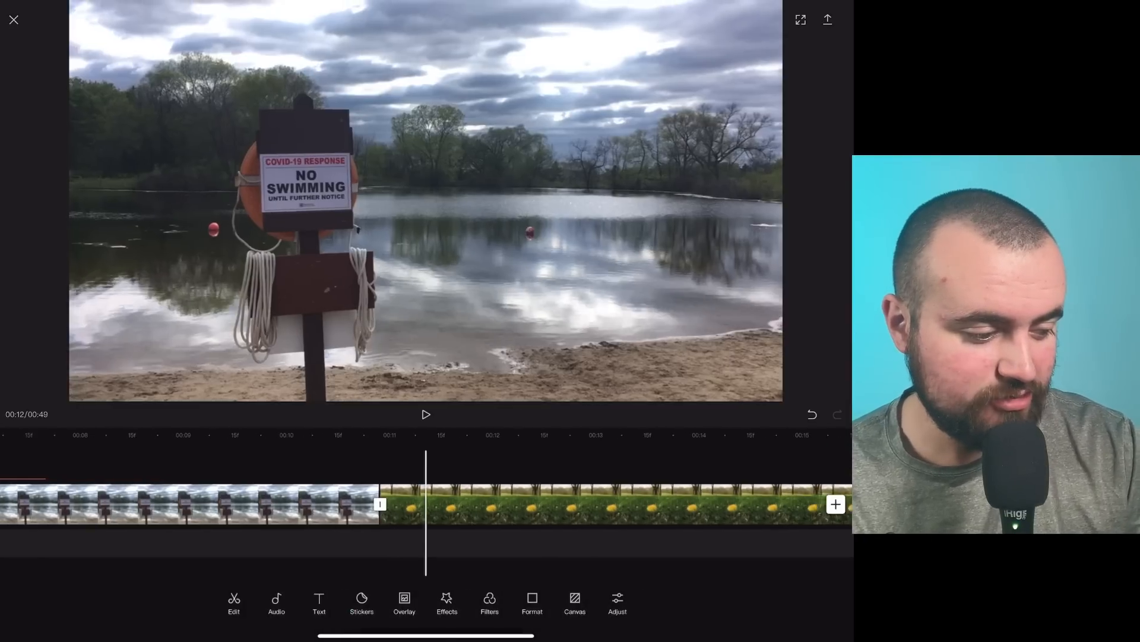
Reframe the dandelion image inside the 2.35:1 crop to show more trees and horizon
click(582, 504)
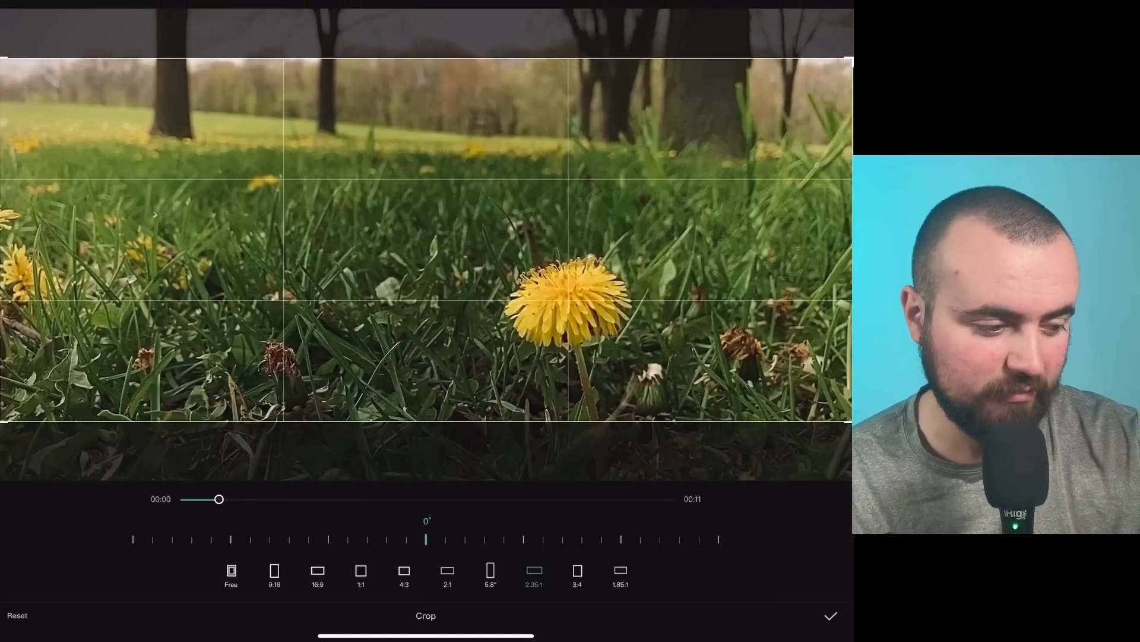
click(830, 615)
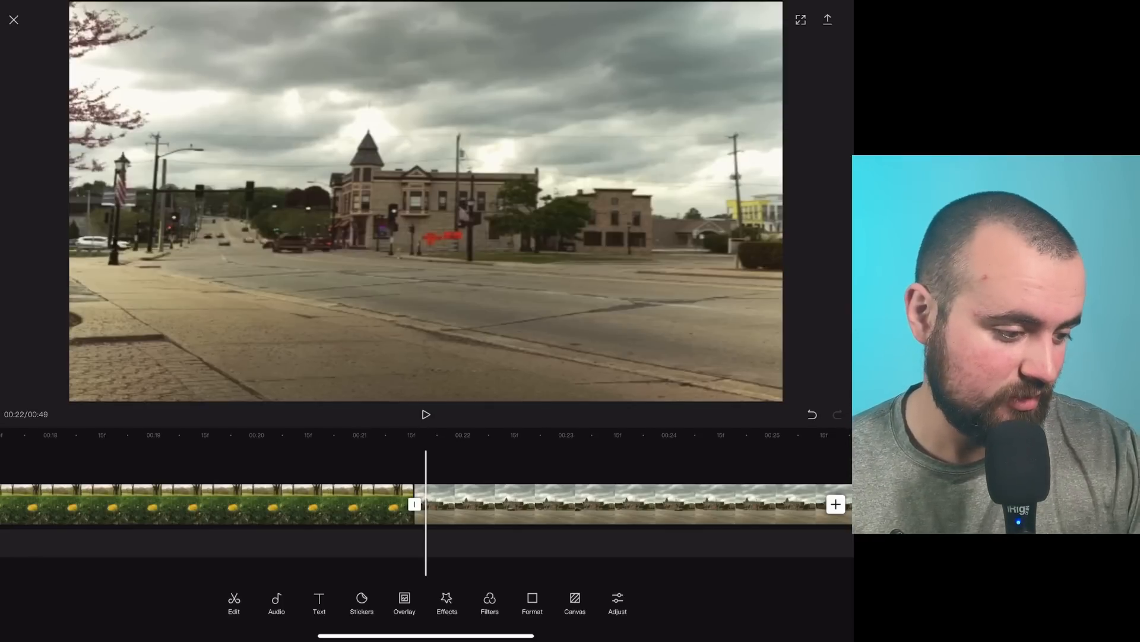
click(618, 505)
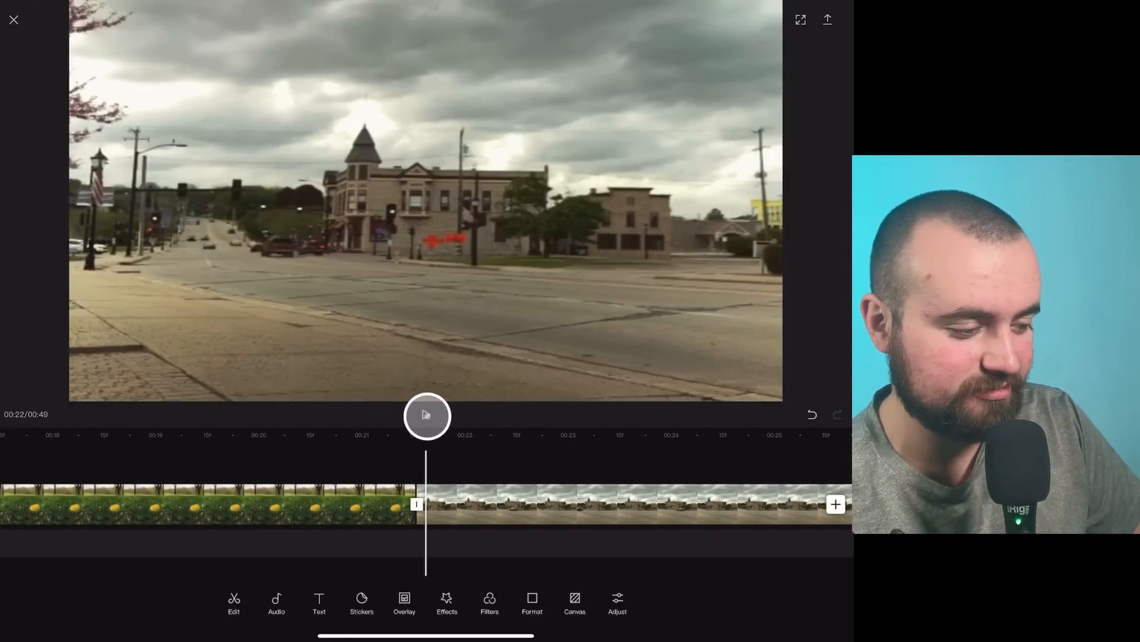
click(426, 416)
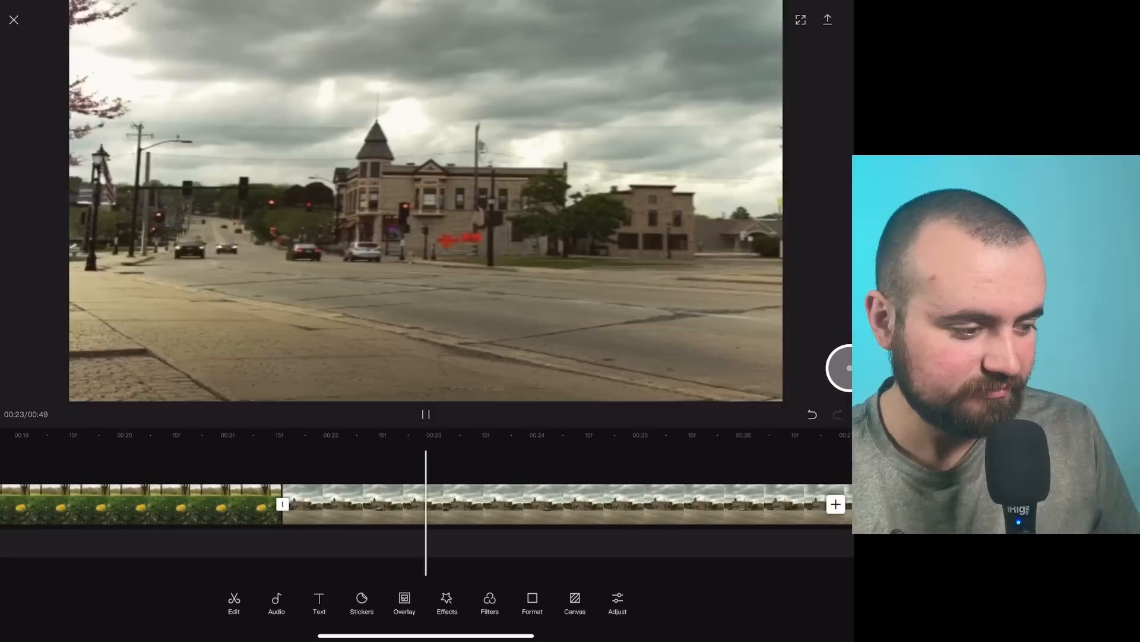